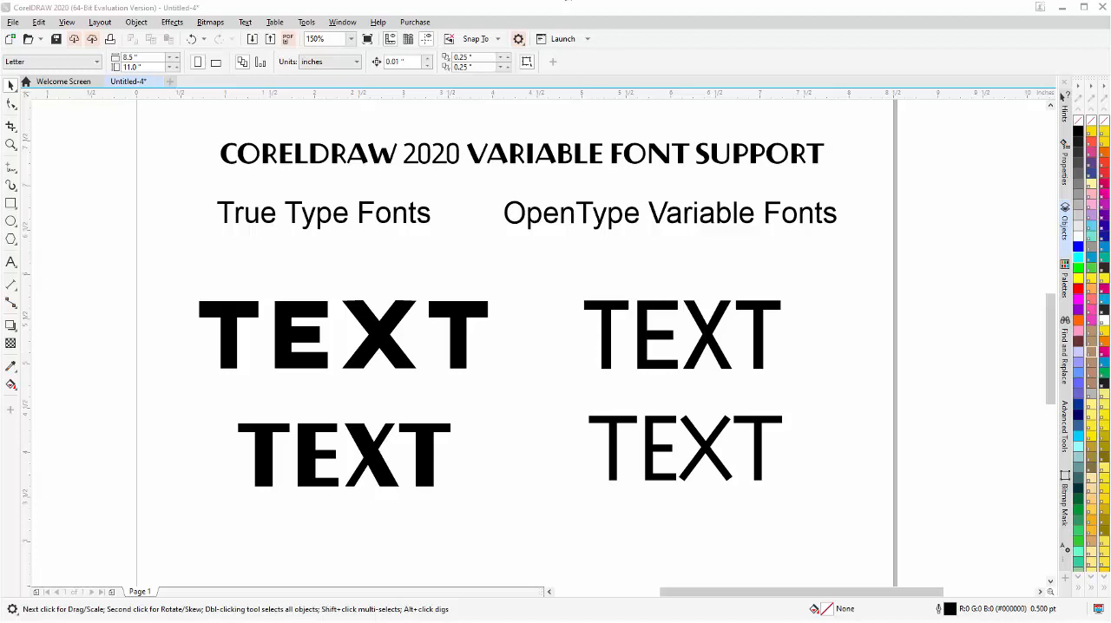
{"action": "mouse_move", "coordinate": [591, 4]}
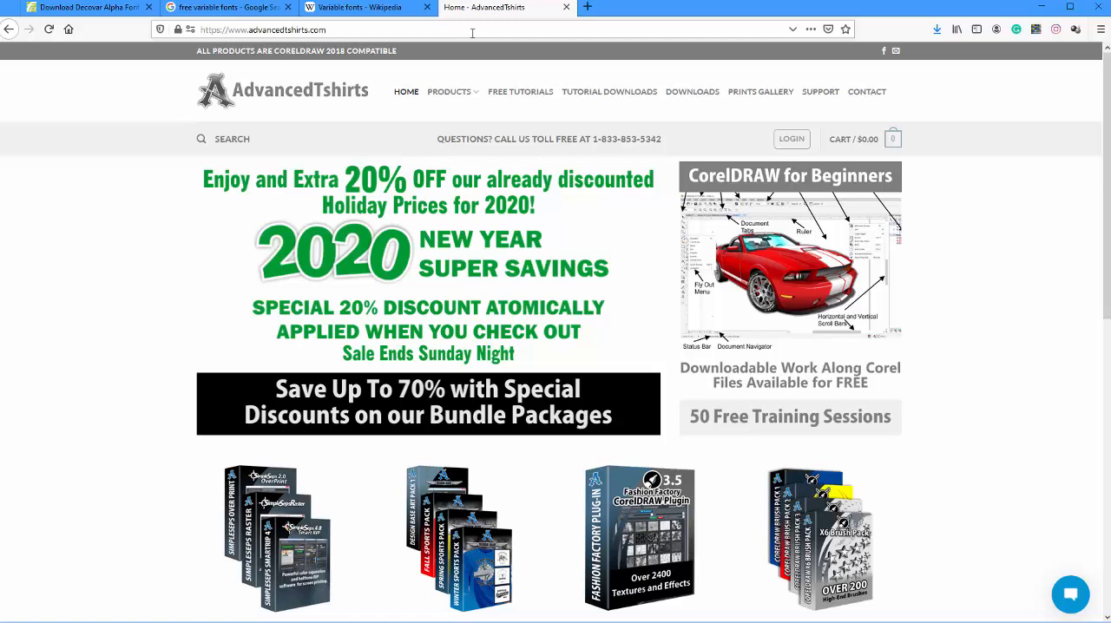
{"action": "mouse_move", "coordinate": [782, 281]}
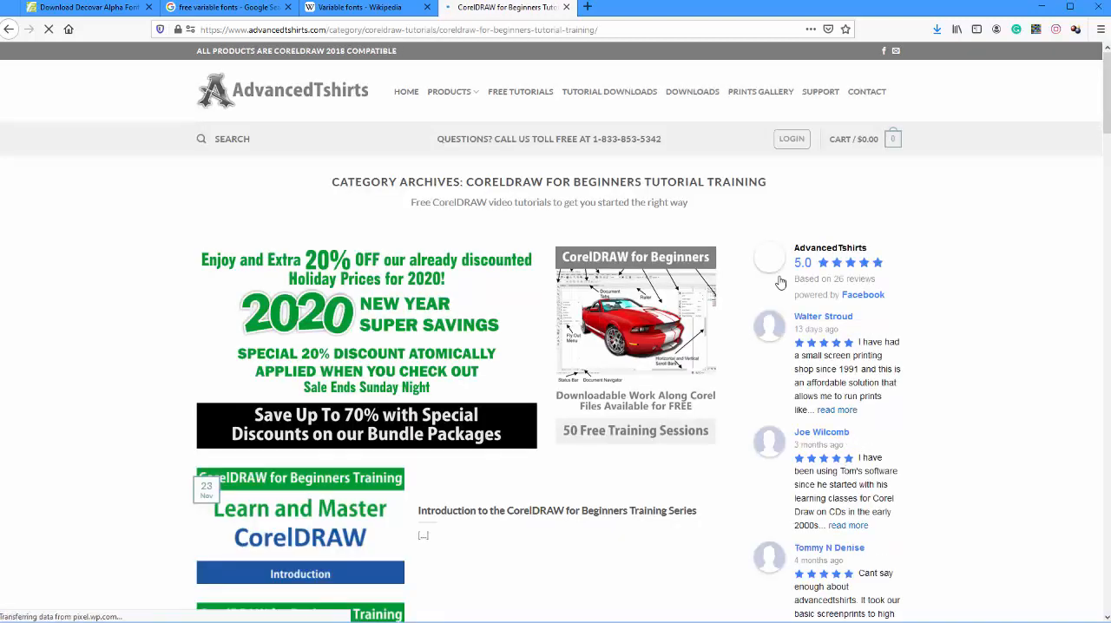
Browse down the Graphic Design Workspace Tutorial page, then move to the Variable fonts Wikipedia article.
{"action": "scroll", "scroll_direction": "down", "scroll_amount": 3}
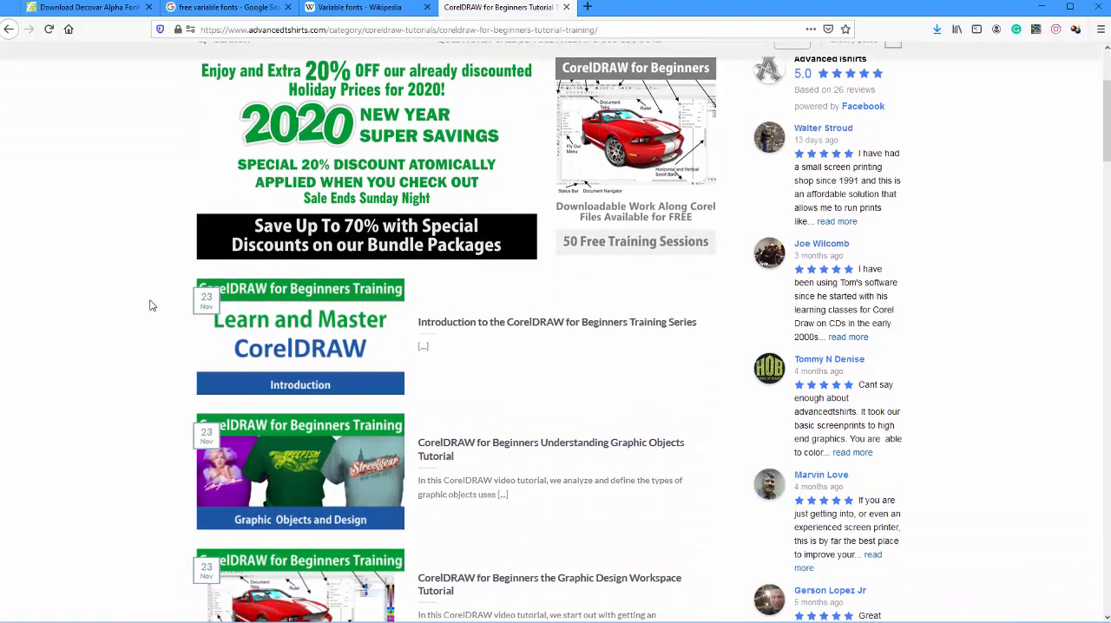
{"action": "scroll", "scroll_direction": "down", "scroll_amount": 3}
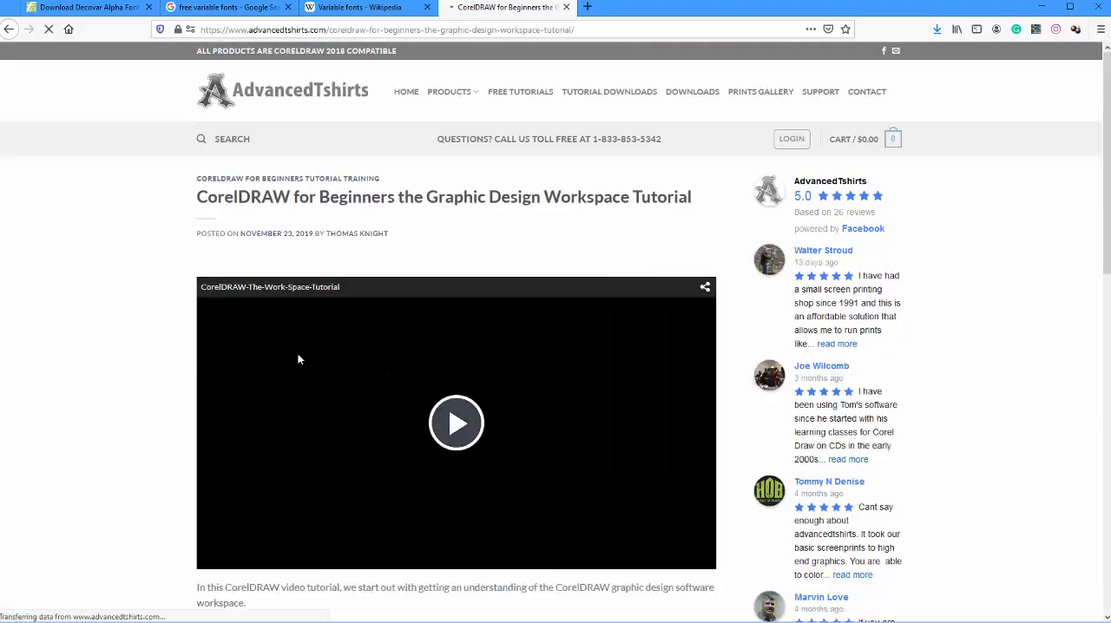
{"action": "scroll", "scroll_direction": "down", "scroll_amount": 3}
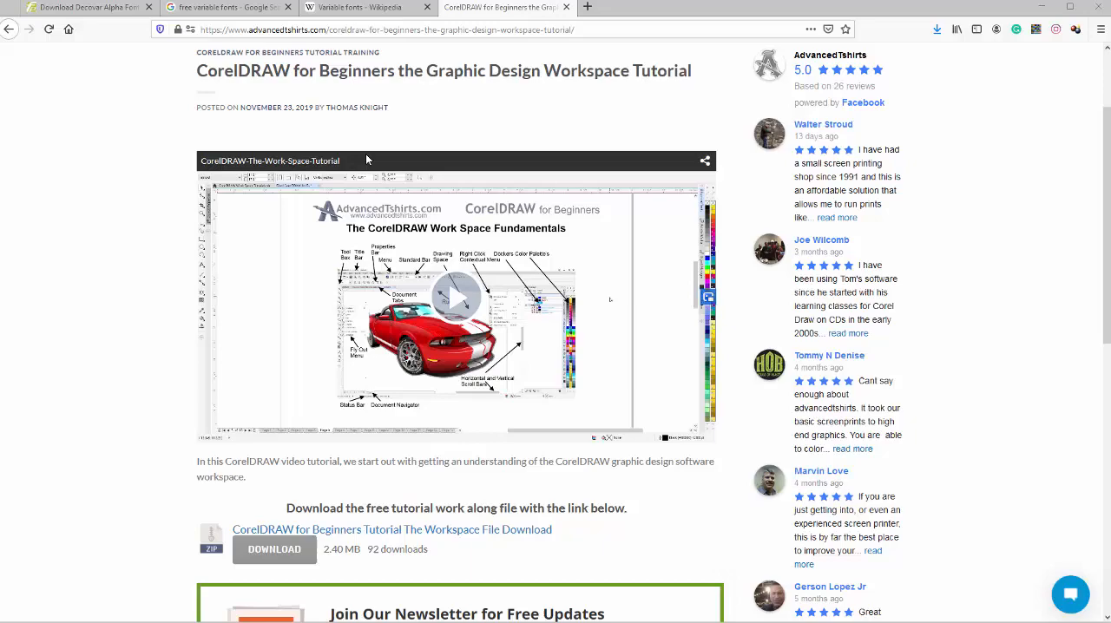
{"action": "left_click", "coordinate": [365, 7]}
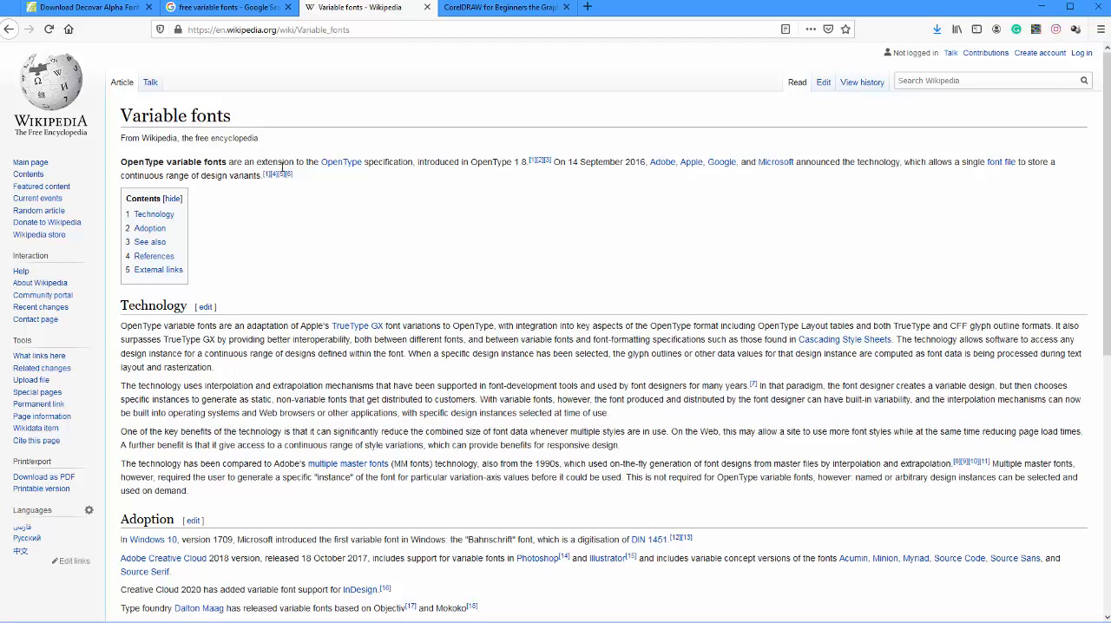
{"action": "mouse_move", "coordinate": [340, 163]}
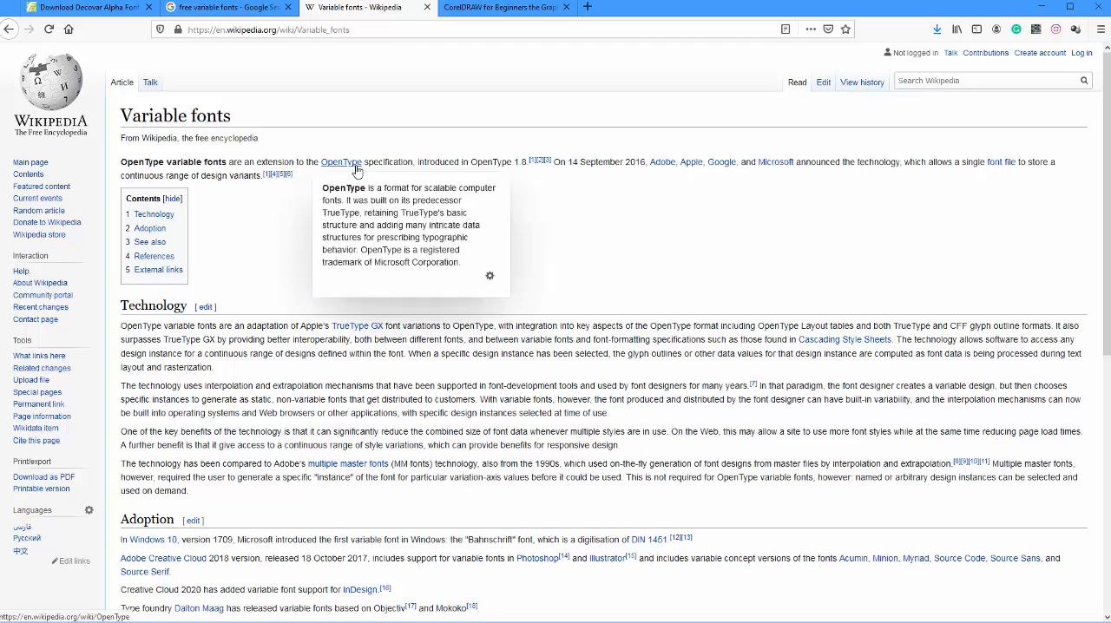
{"action": "mouse_move", "coordinate": [422, 174]}
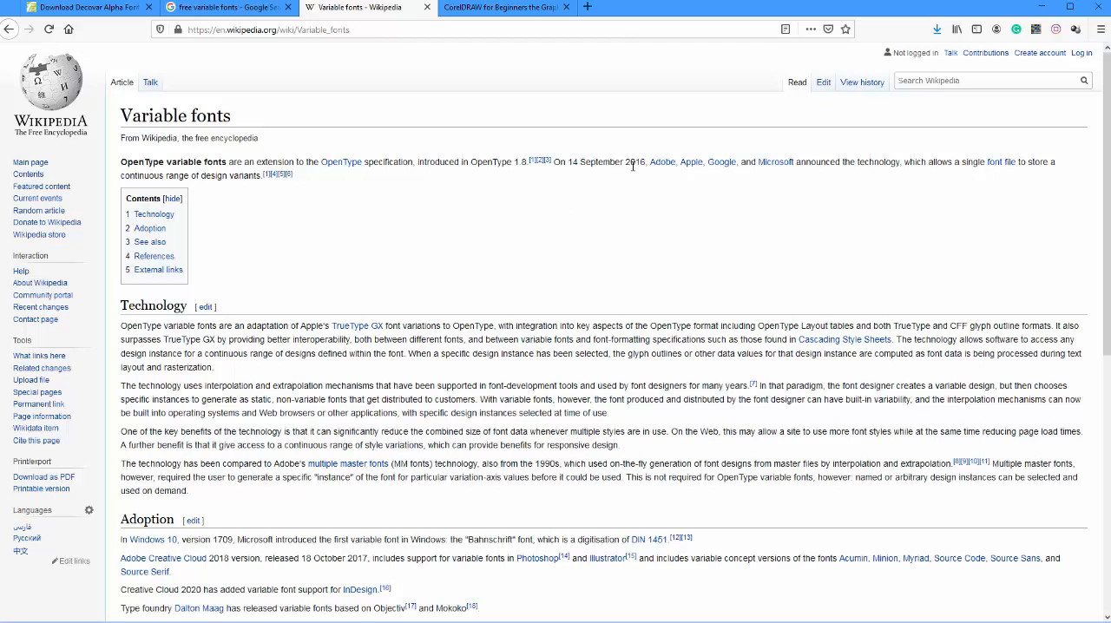
{"action": "mouse_move", "coordinate": [224, 264]}
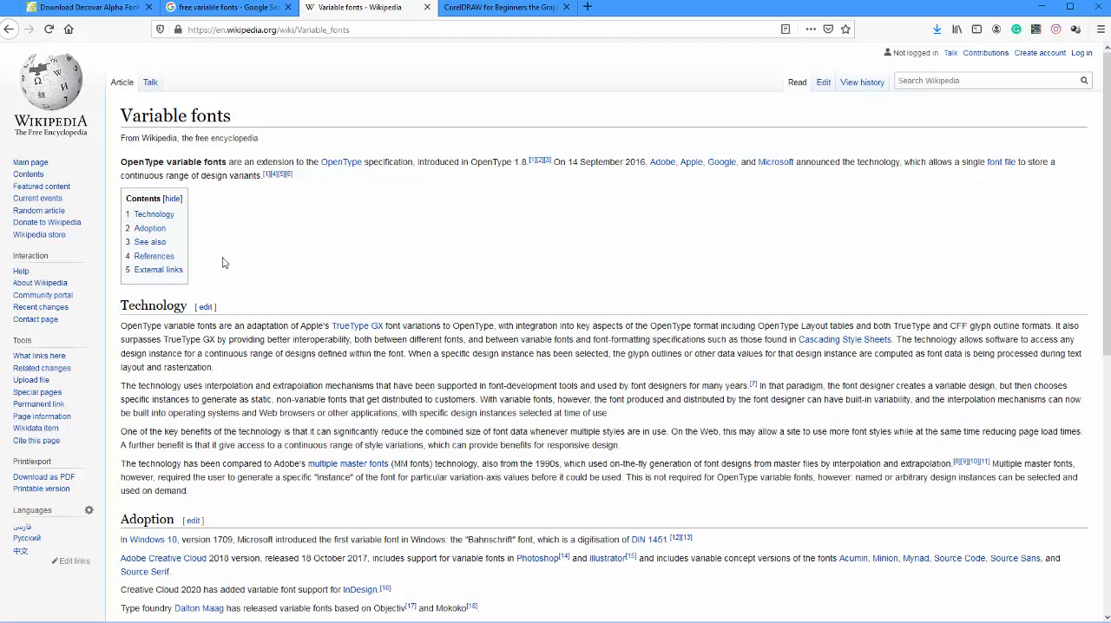
{"action": "mouse_move", "coordinate": [972, 441]}
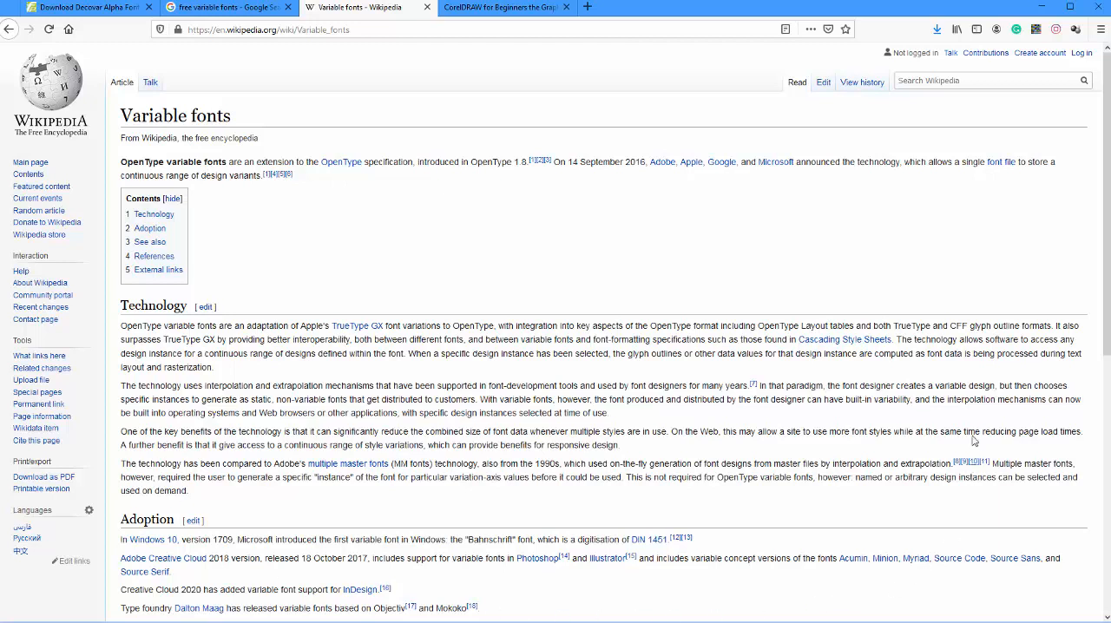
{"action": "mouse_move", "coordinate": [723, 180]}
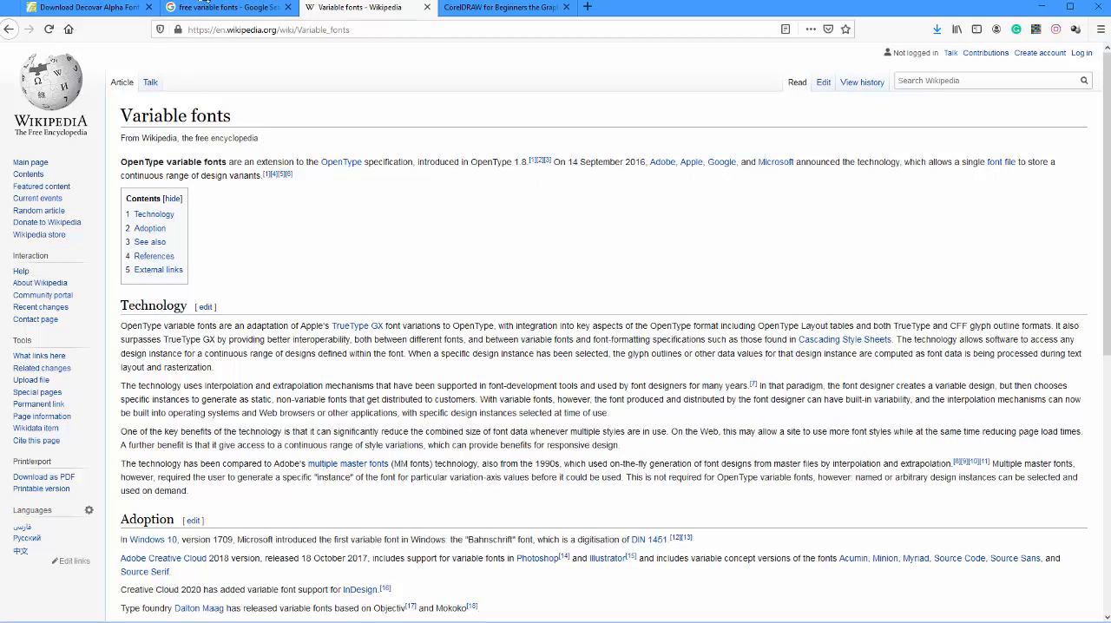
{"action": "mouse_move", "coordinate": [228, 7]}
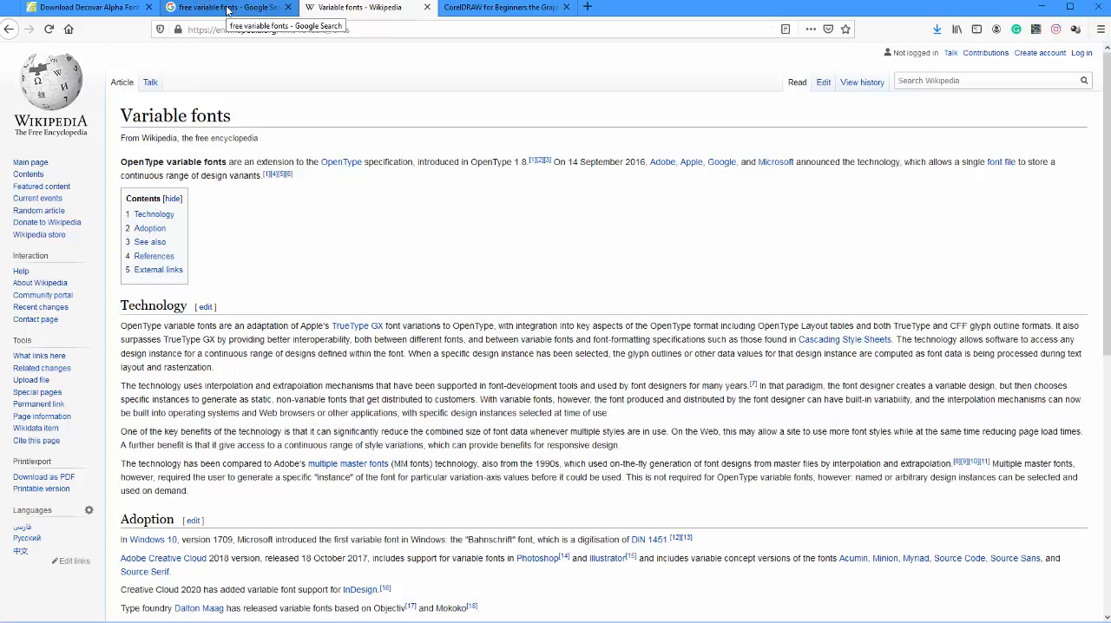
Look through the 'free variable fonts' Google results and return to the top of the list.
{"action": "left_click", "coordinate": [227, 7]}
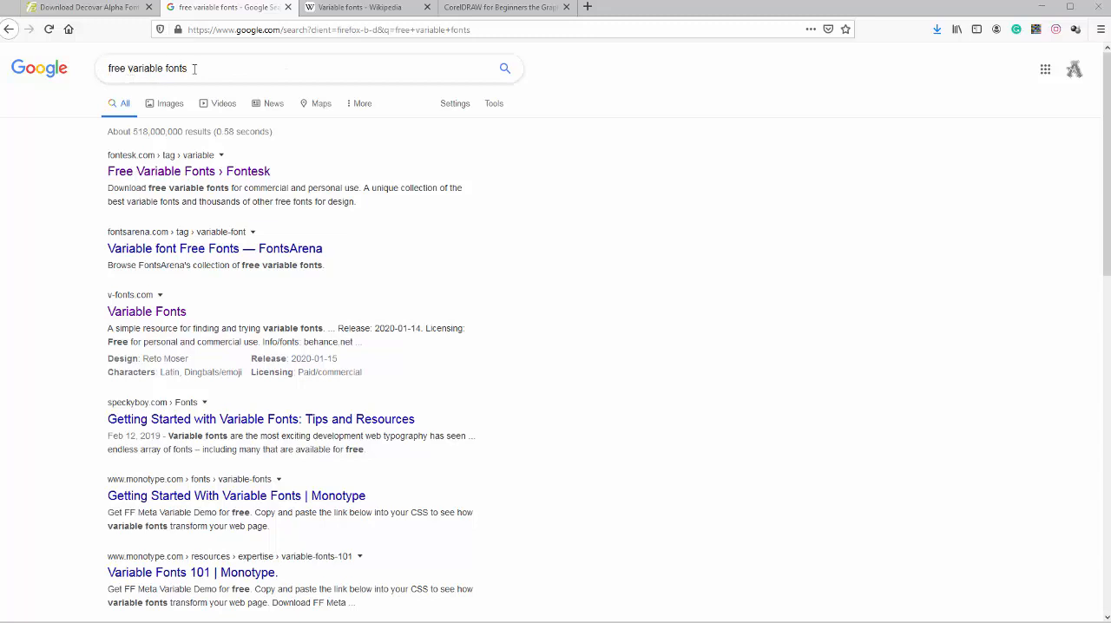
{"action": "scroll", "scroll_direction": "down", "scroll_amount": 3}
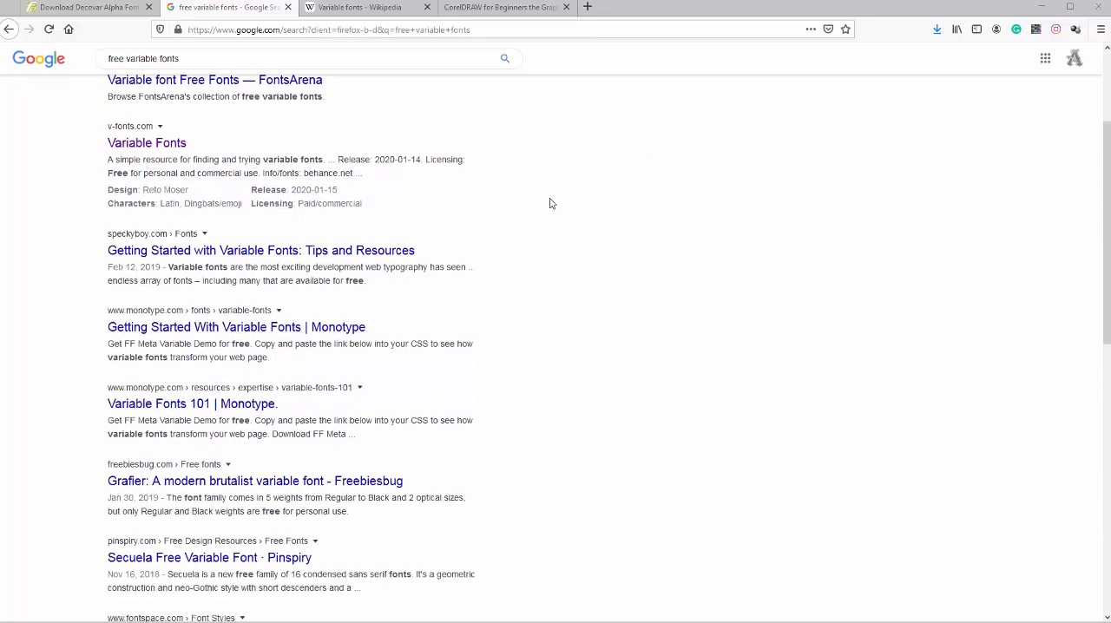
{"action": "scroll", "scroll_direction": "down", "scroll_amount": 3}
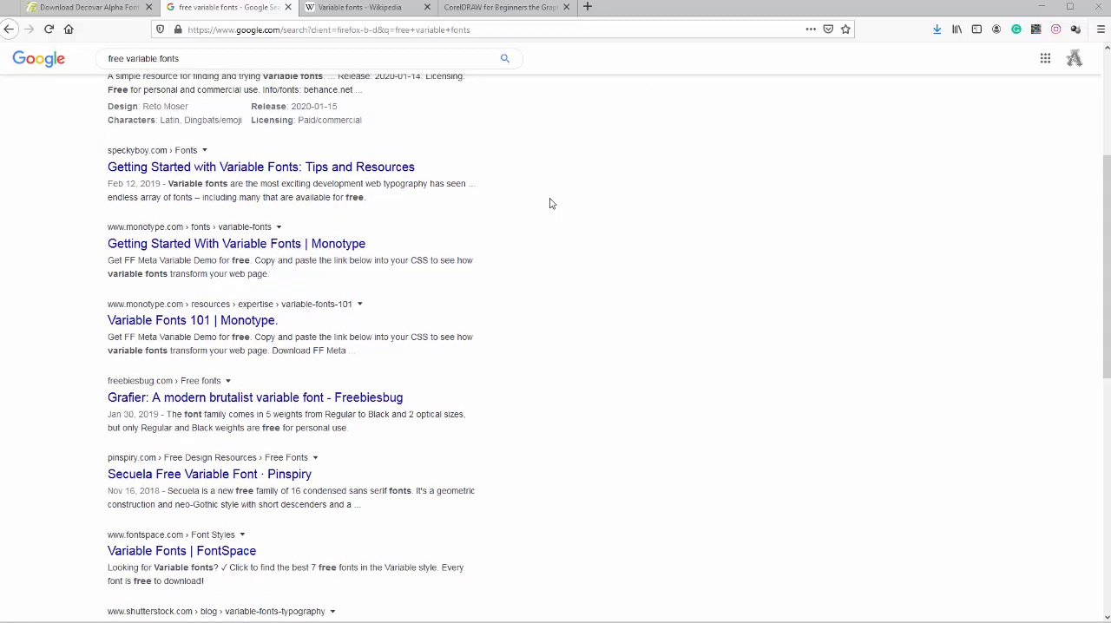
{"action": "scroll", "scroll_direction": "up", "scroll_amount": 3}
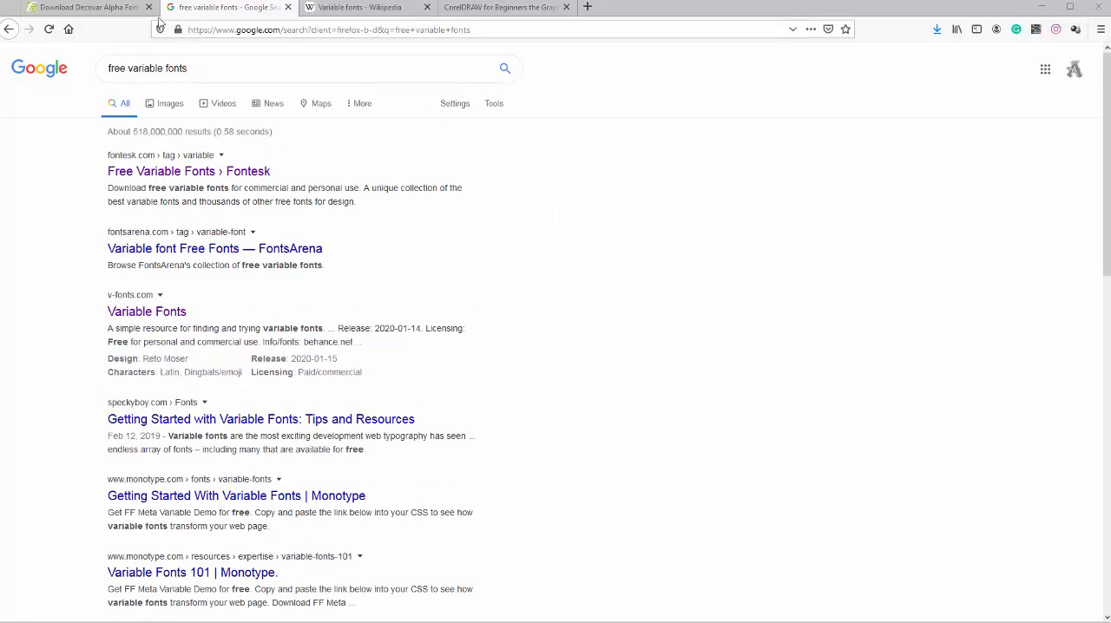
Bring up the fontpalace Download Decovar Alpha Font page.
{"action": "left_click", "coordinate": [86, 7]}
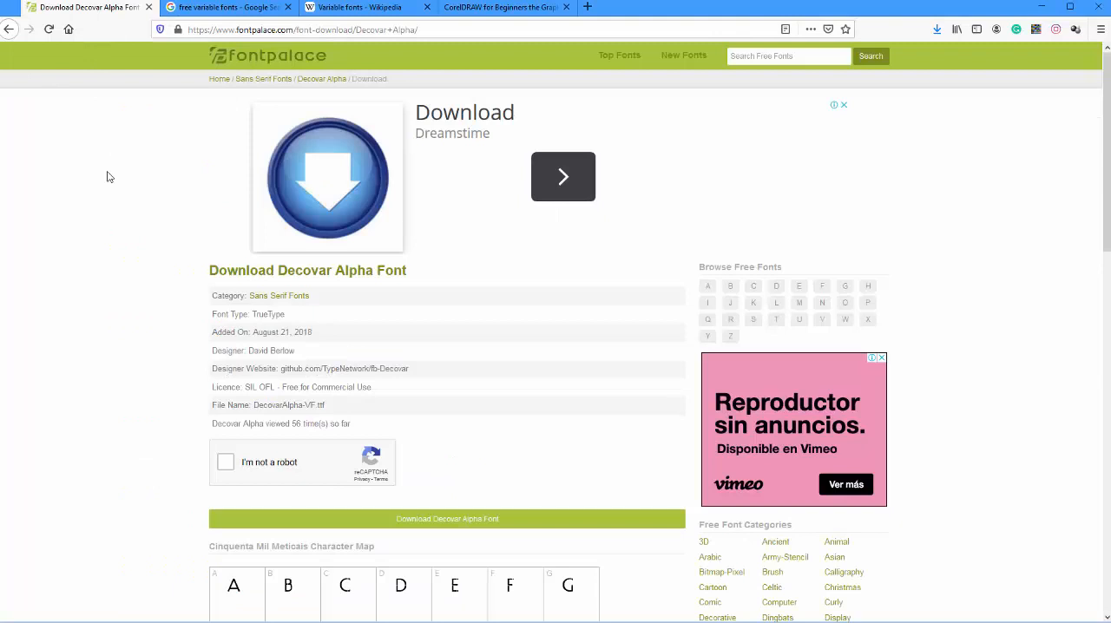
{"action": "mouse_move", "coordinate": [476, 303]}
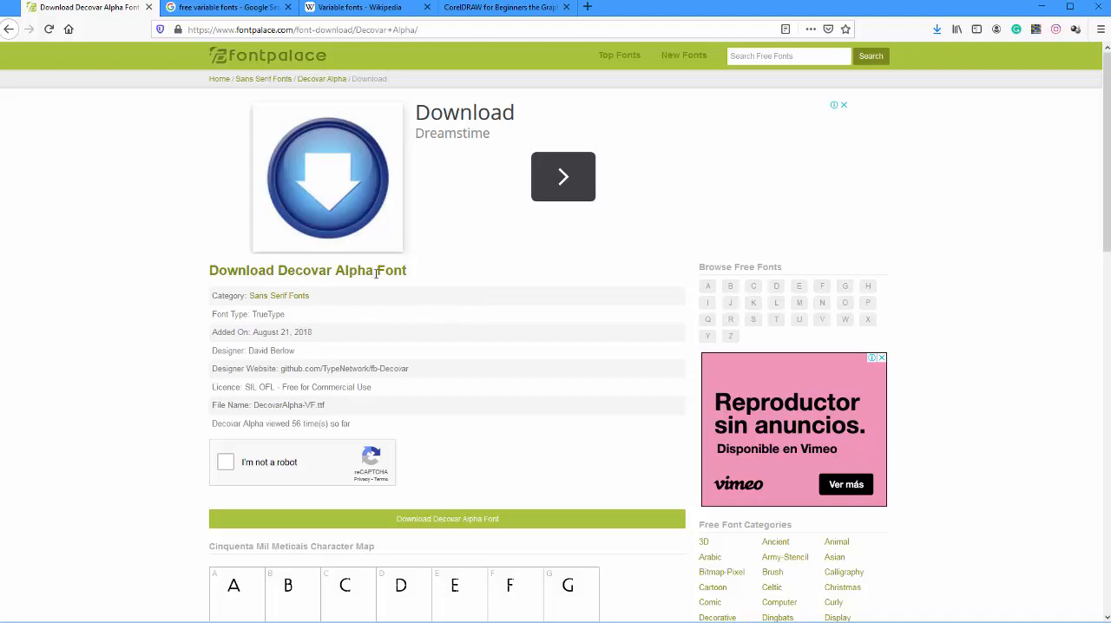
{"action": "mouse_move", "coordinate": [101, 538]}
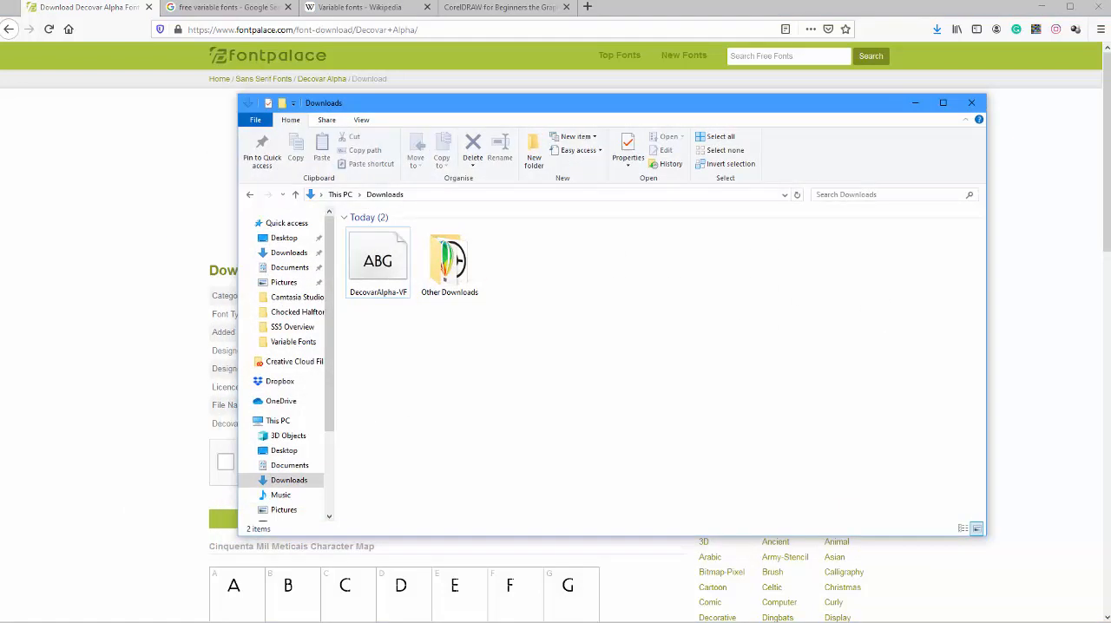
{"action": "mouse_move", "coordinate": [379, 261]}
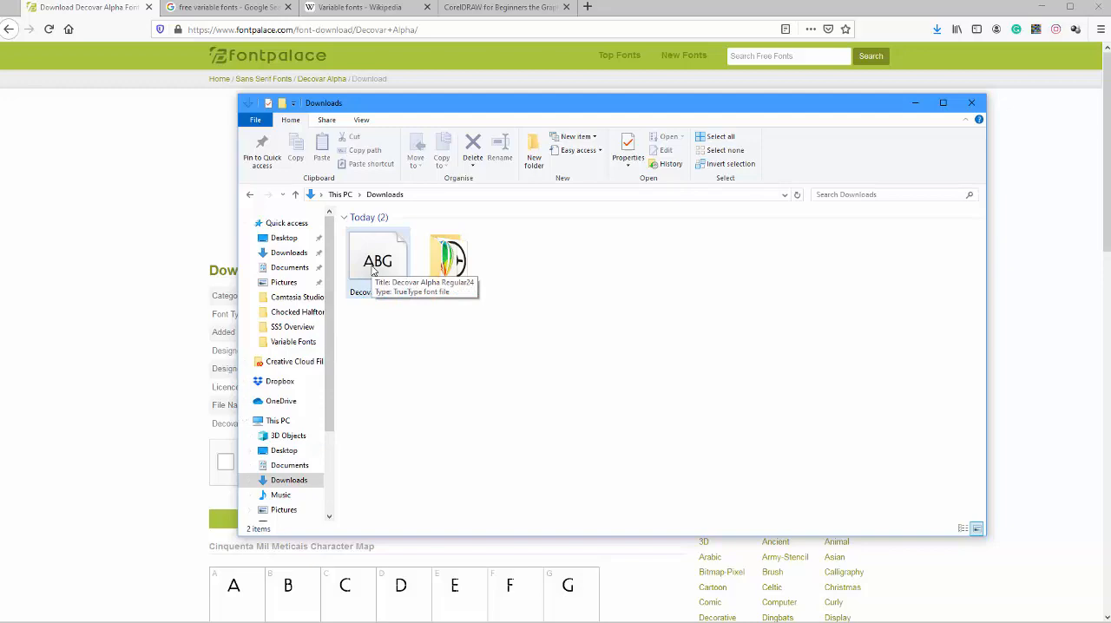
{"action": "double_click", "coordinate": [379, 260]}
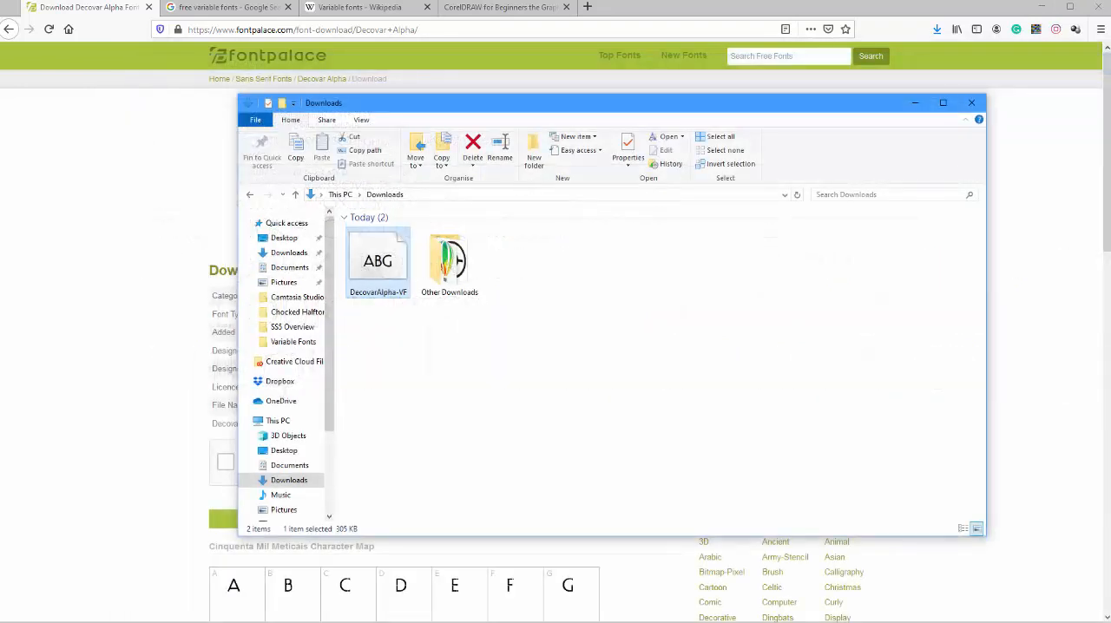
{"action": "mouse_move", "coordinate": [125, 473]}
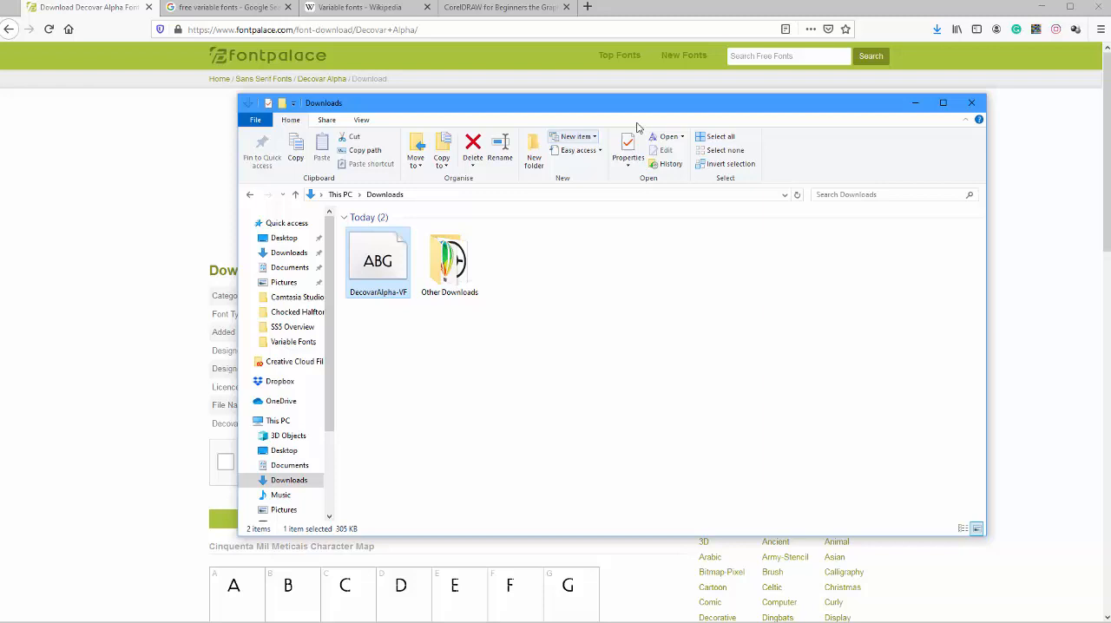
{"action": "mouse_move", "coordinate": [972, 103]}
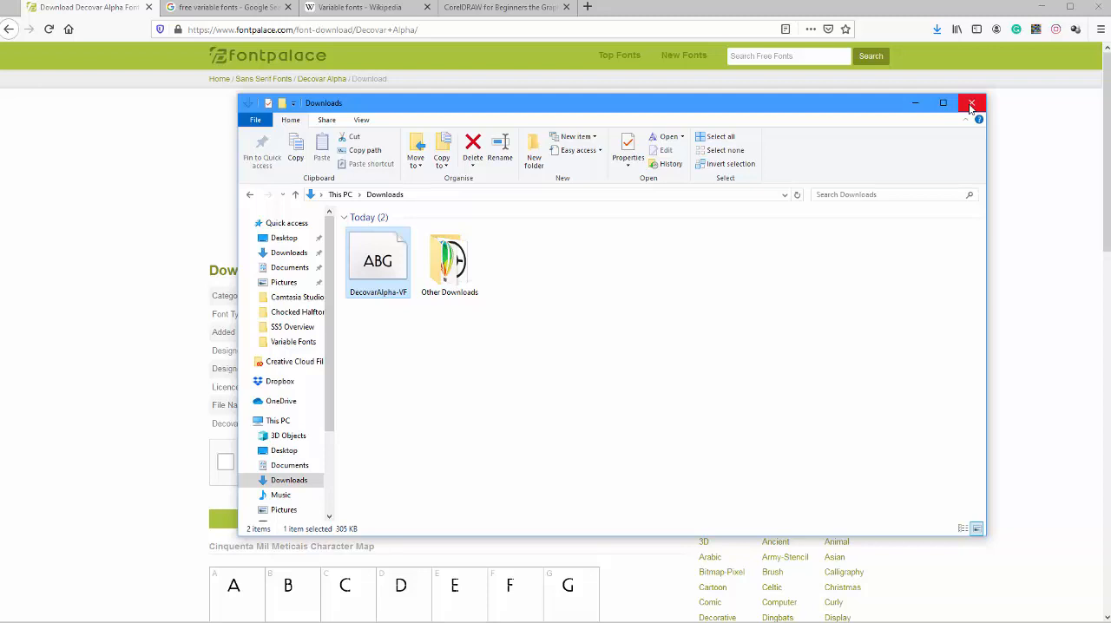
{"action": "left_click", "coordinate": [973, 103]}
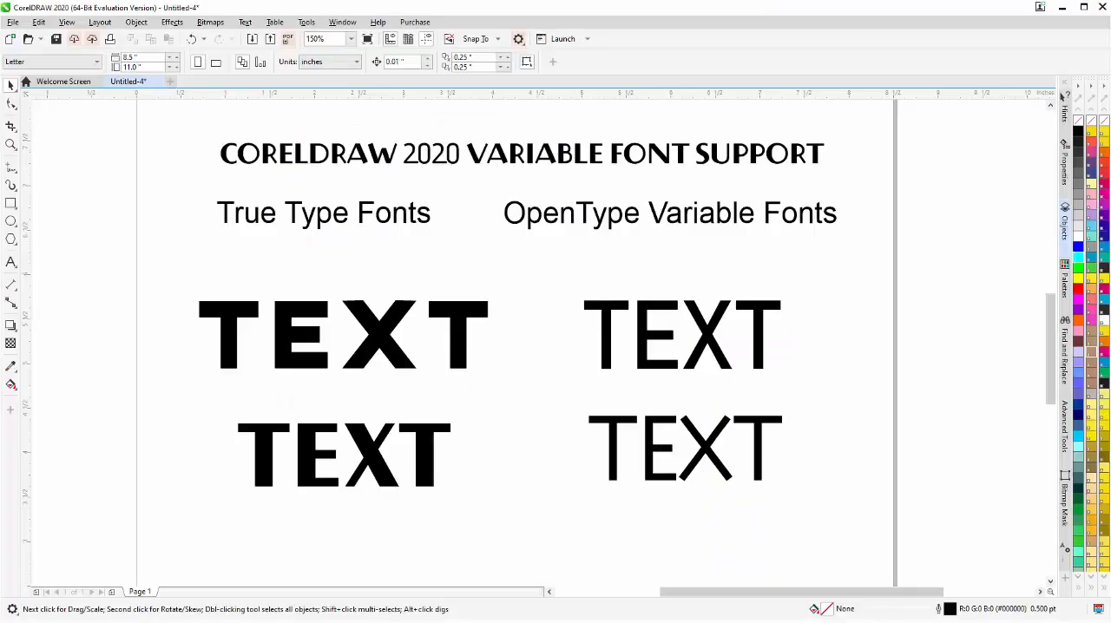
{"action": "mouse_move", "coordinate": [281, 382]}
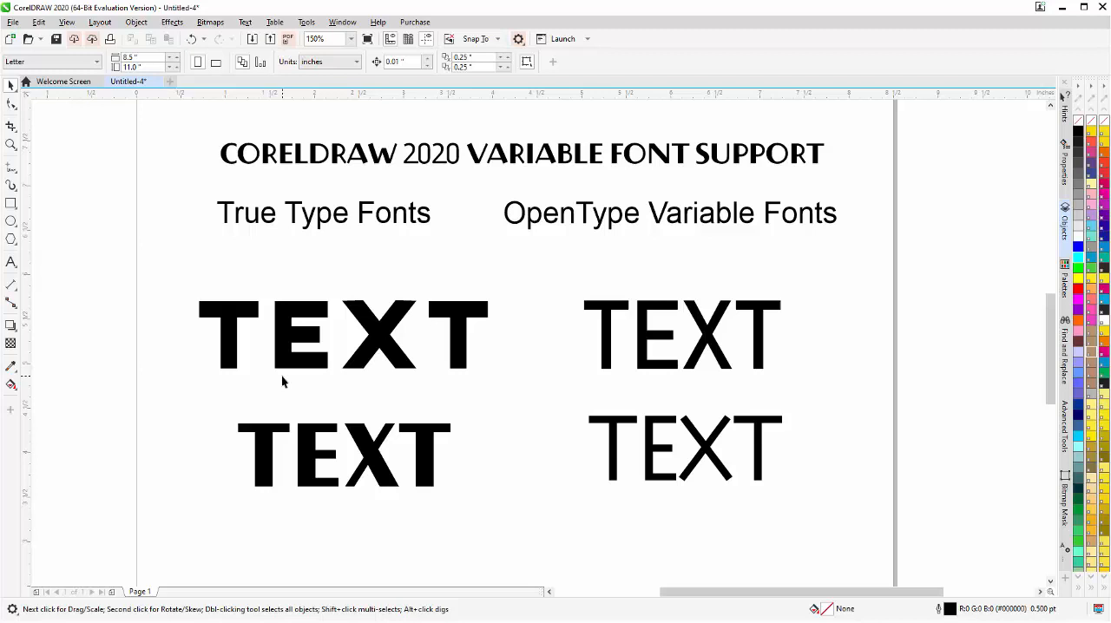
{"action": "mouse_move", "coordinate": [55, 191]}
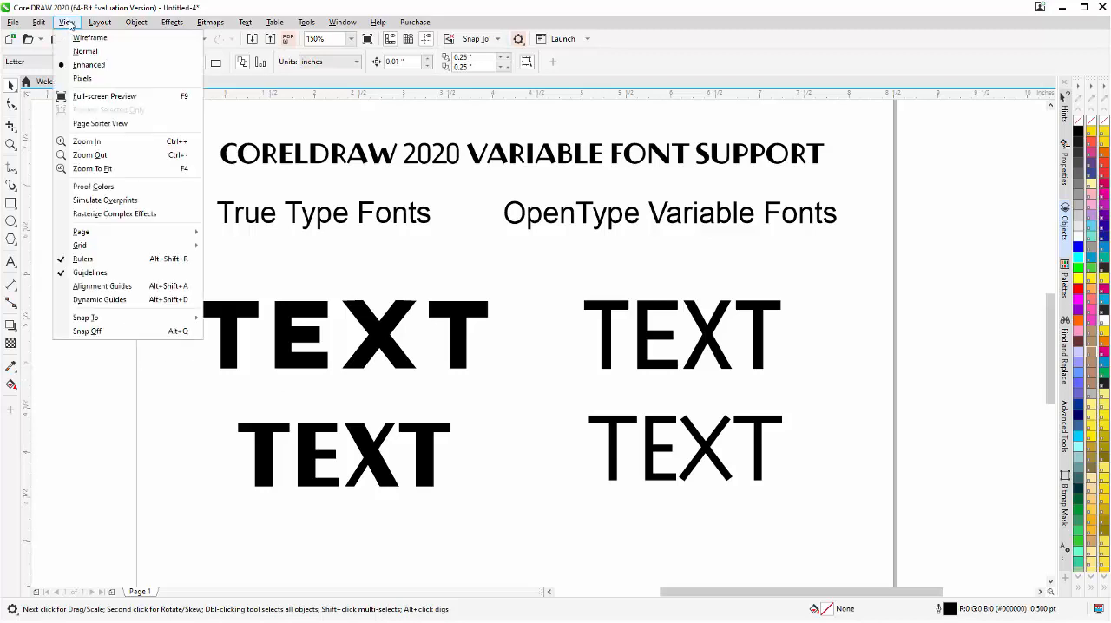
{"action": "left_click", "coordinate": [90, 38]}
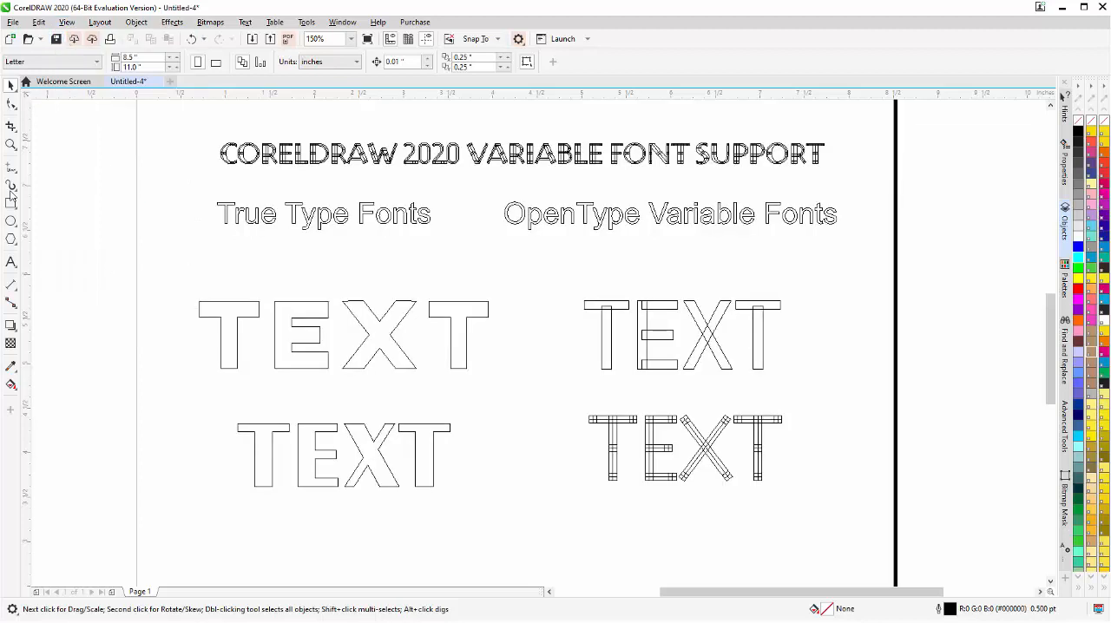
{"action": "mouse_move", "coordinate": [634, 448]}
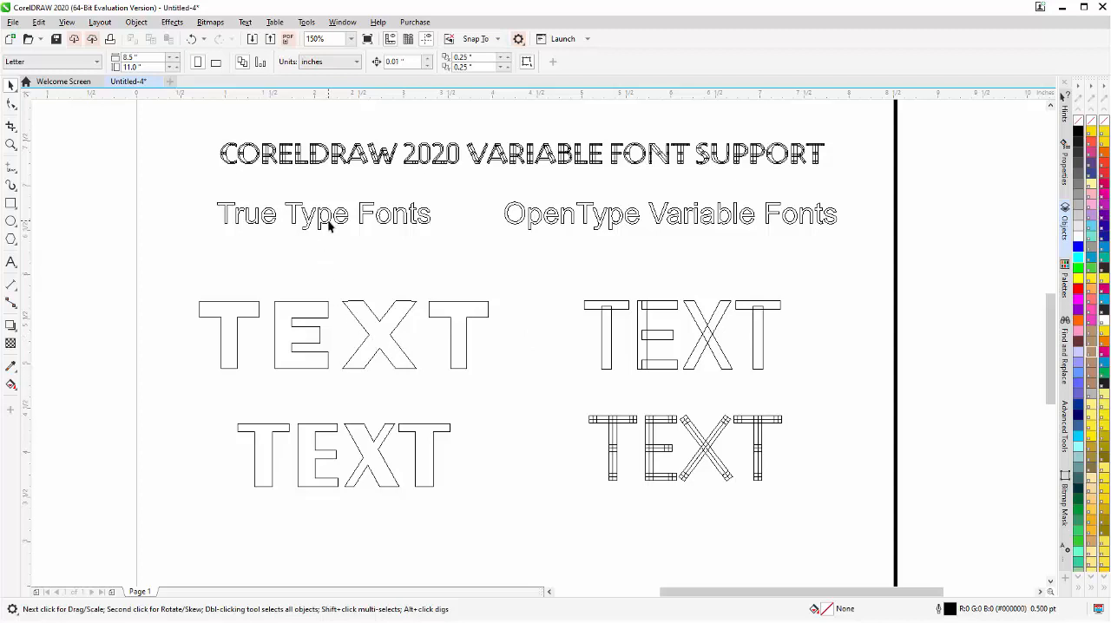
{"action": "mouse_move", "coordinate": [462, 347]}
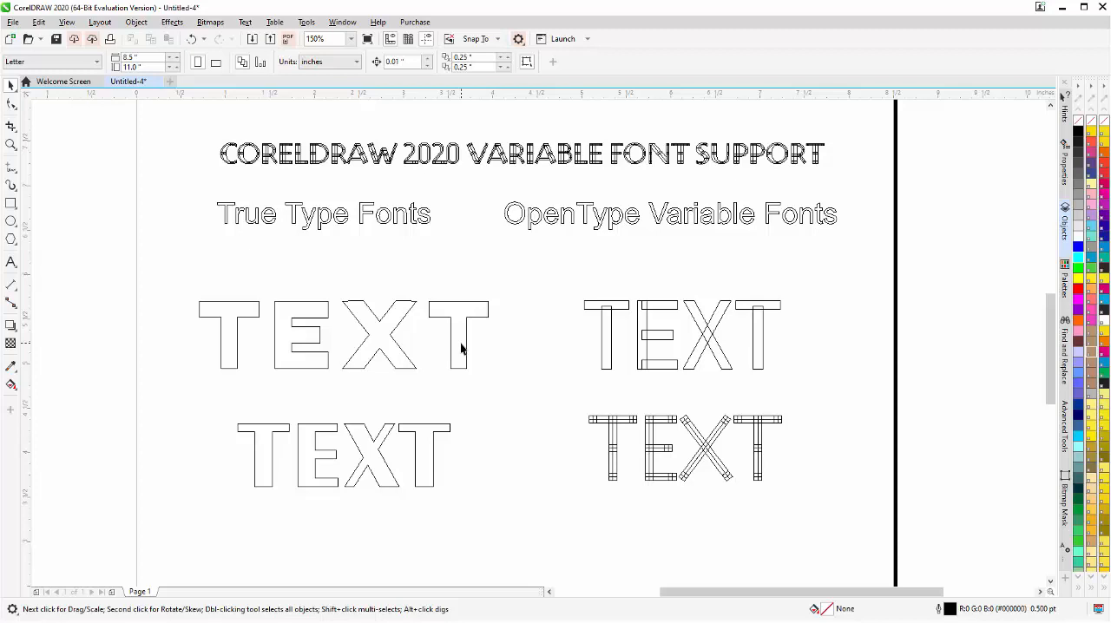
{"action": "mouse_move", "coordinate": [651, 394]}
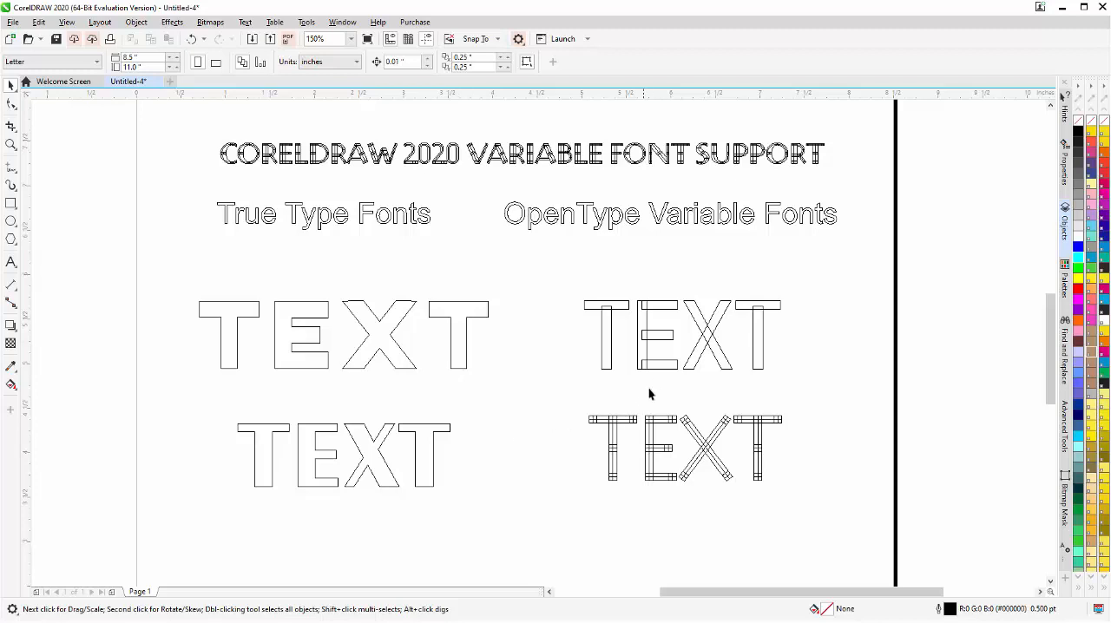
{"action": "mouse_move", "coordinate": [662, 371]}
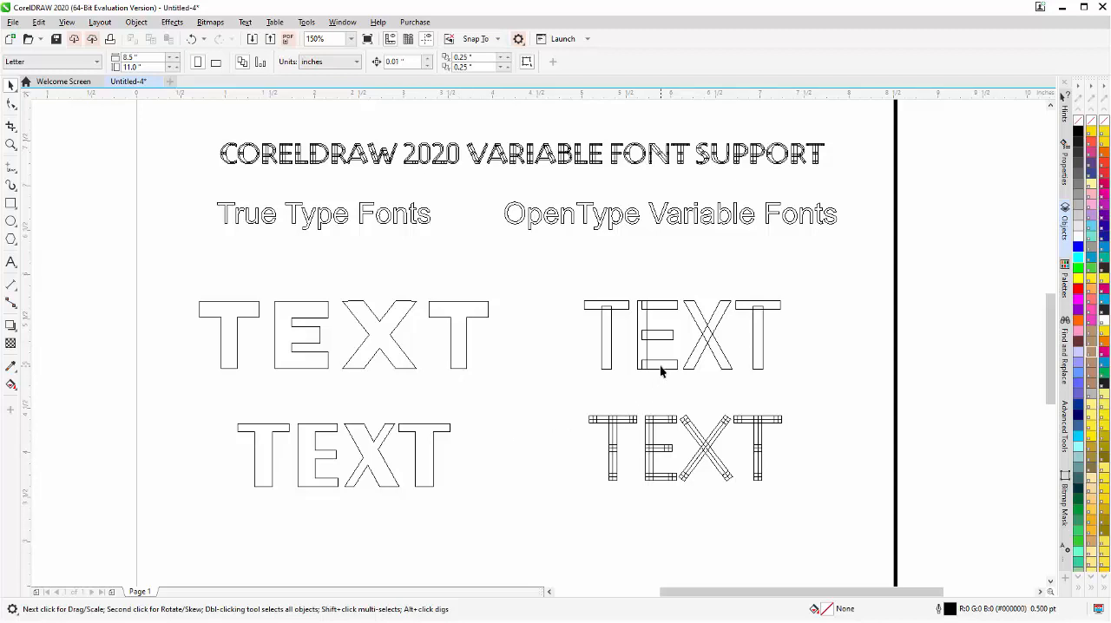
{"action": "mouse_move", "coordinate": [761, 316]}
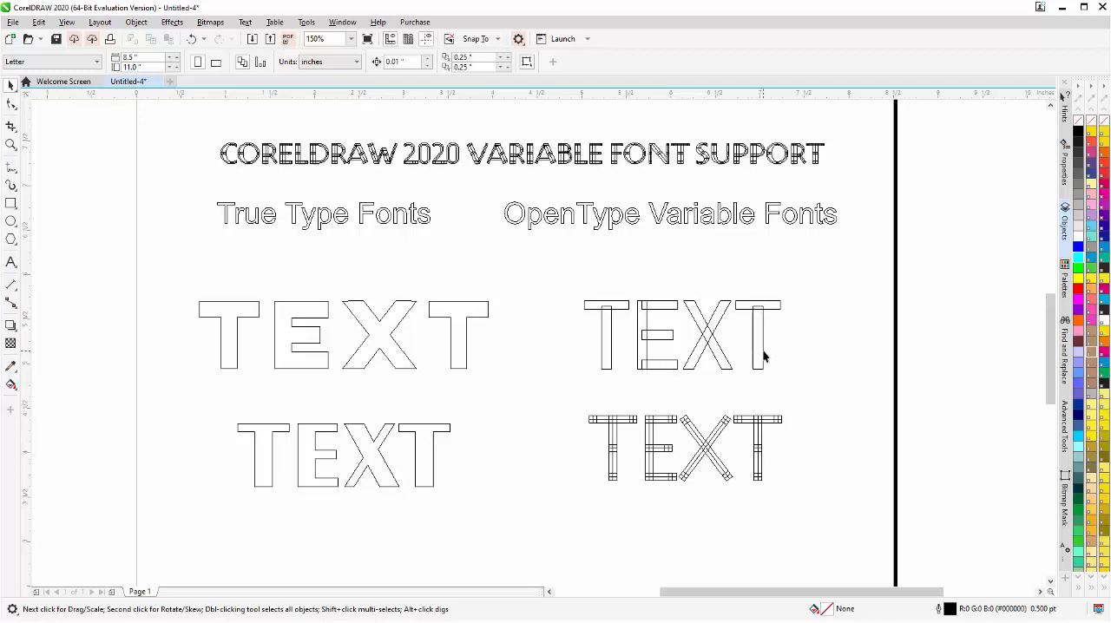
{"action": "mouse_move", "coordinate": [615, 443]}
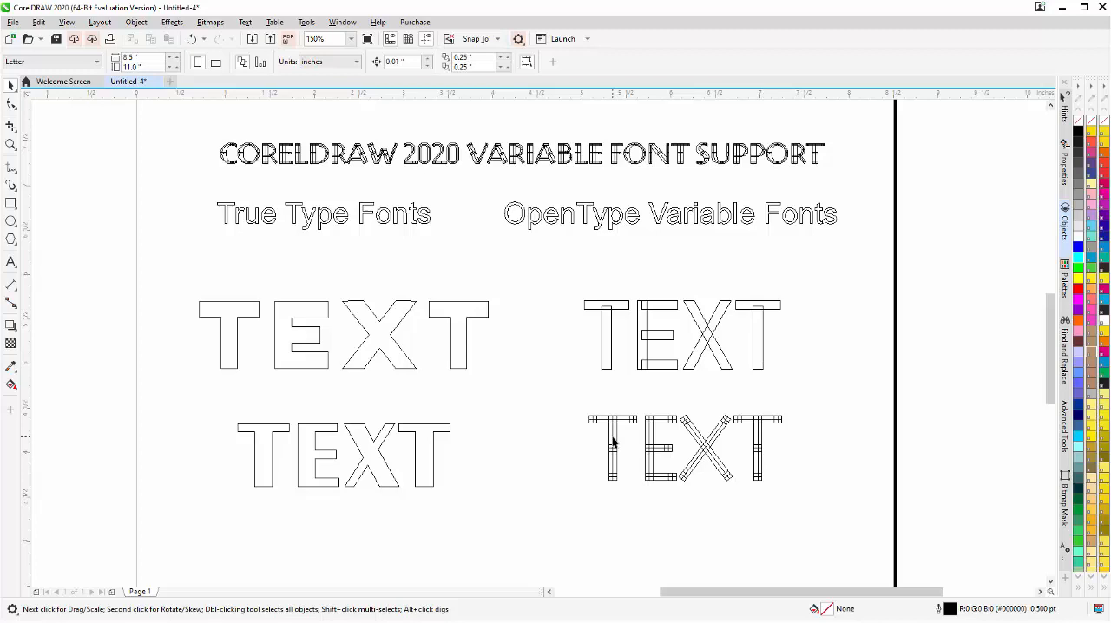
{"action": "mouse_move", "coordinate": [450, 316]}
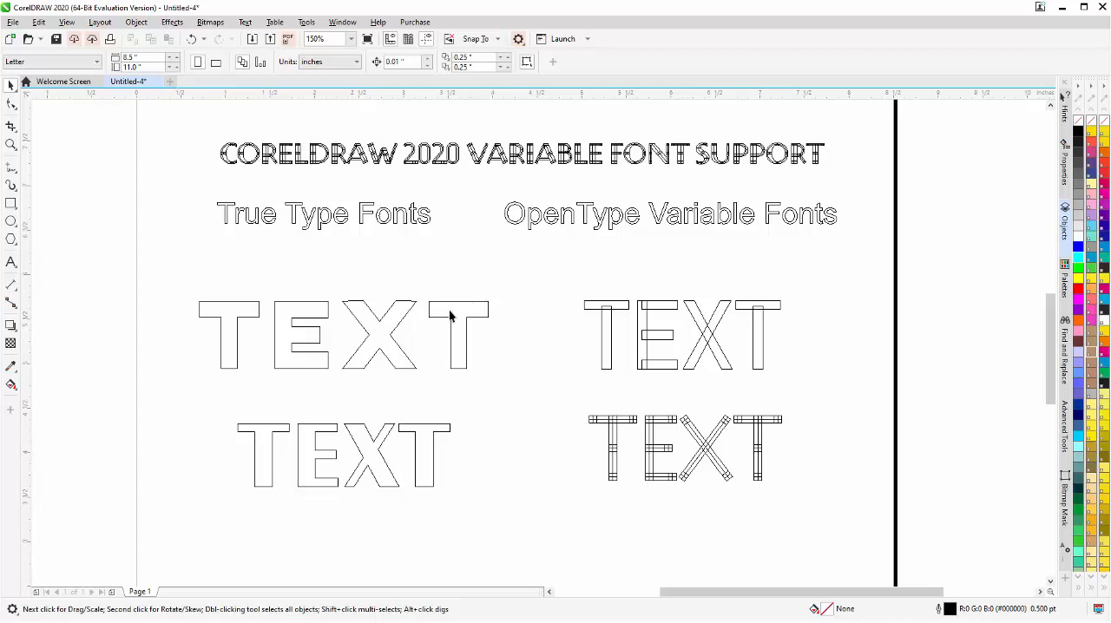
{"action": "mouse_move", "coordinate": [442, 325]}
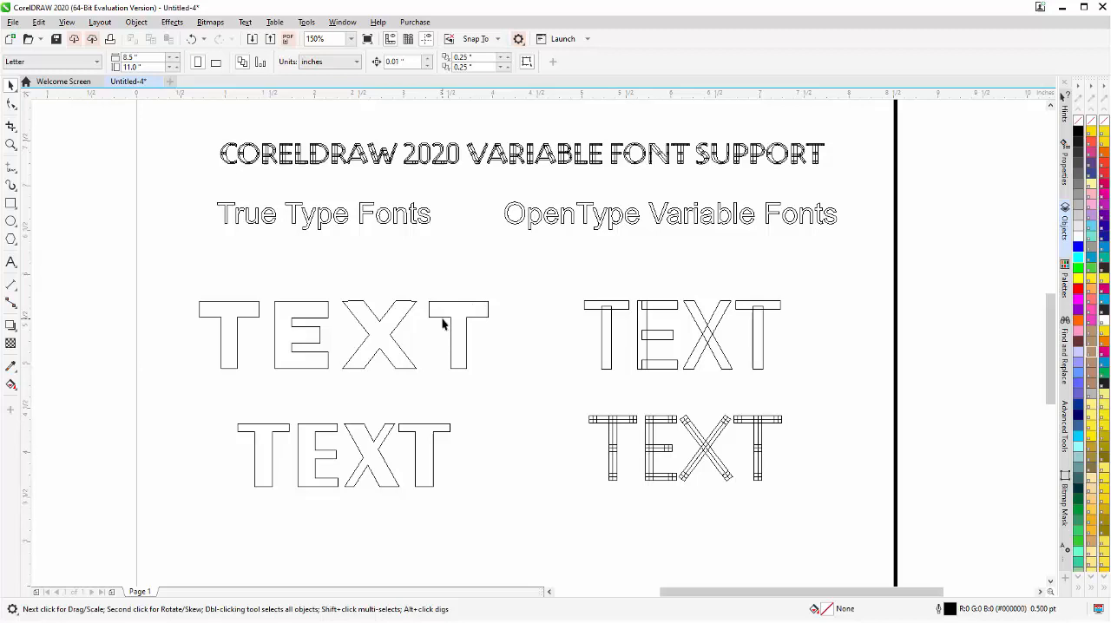
{"action": "mouse_move", "coordinate": [66, 21]}
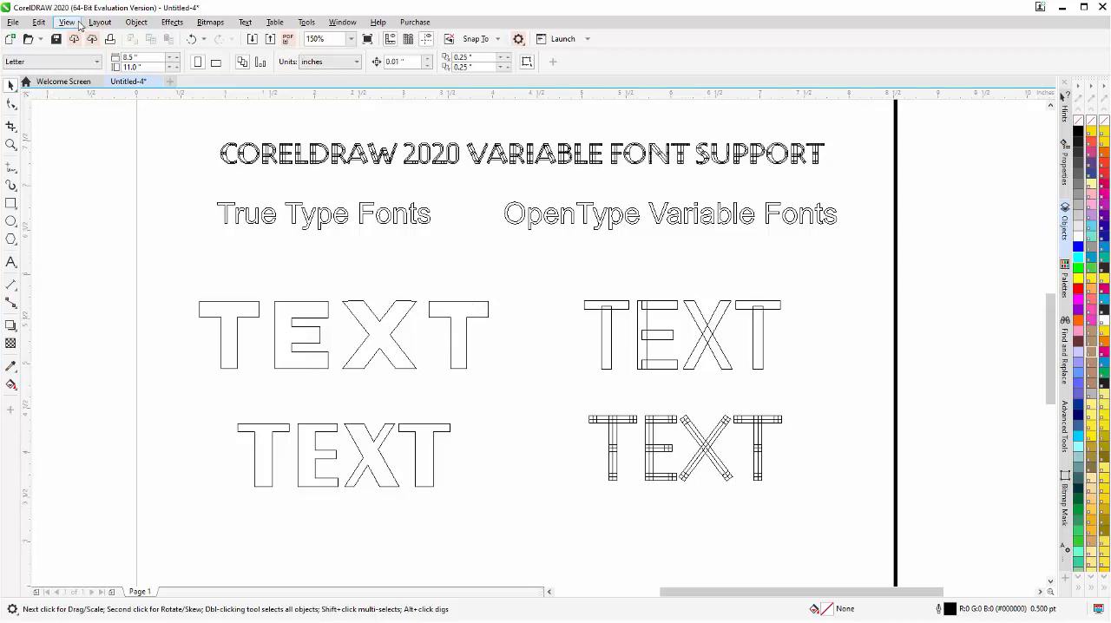
{"action": "left_click", "coordinate": [66, 20]}
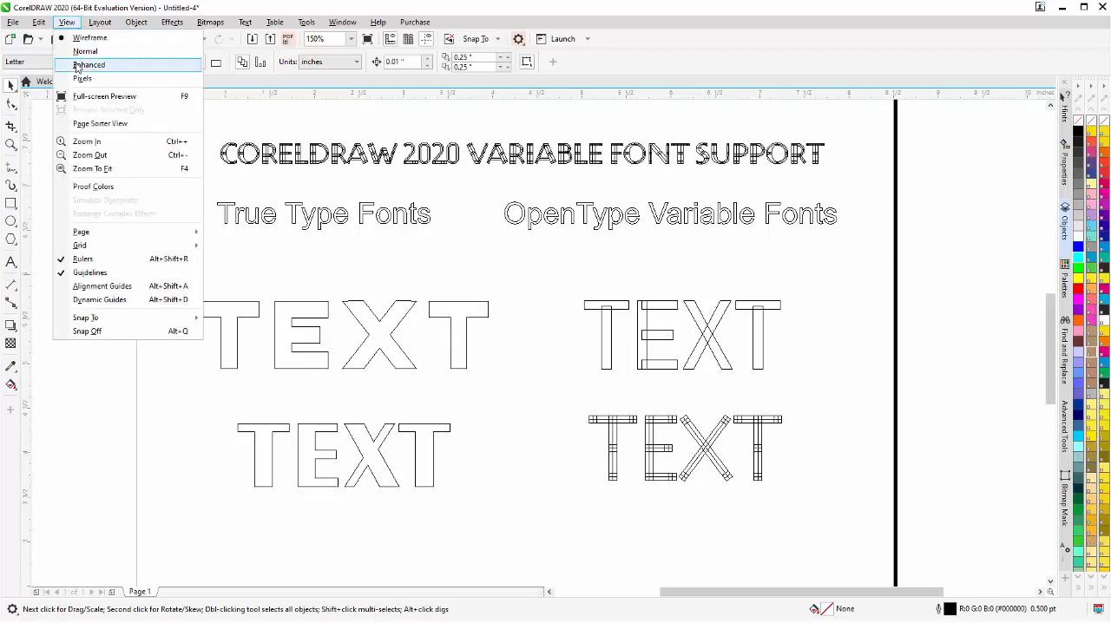
{"action": "left_click", "coordinate": [88, 64]}
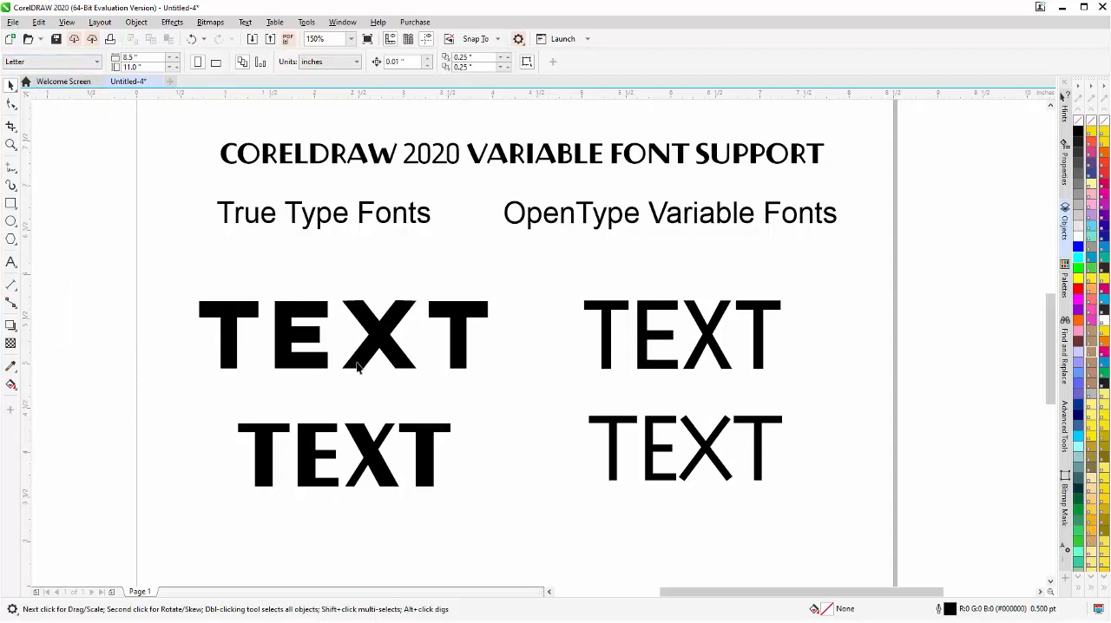
{"action": "left_click", "coordinate": [344, 339]}
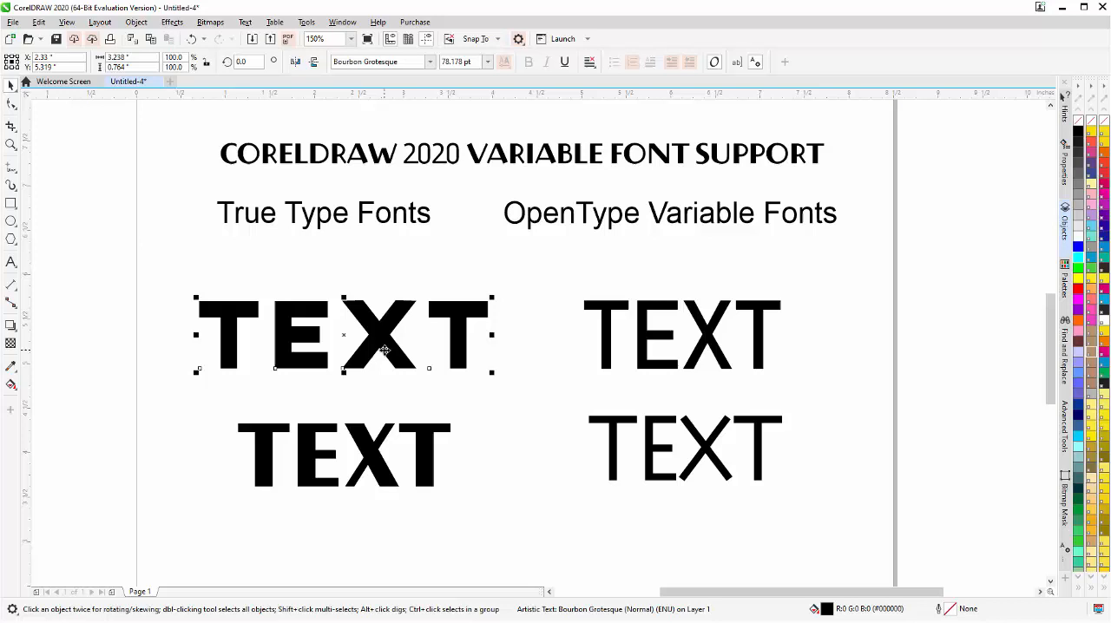
{"action": "mouse_move", "coordinate": [476, 104]}
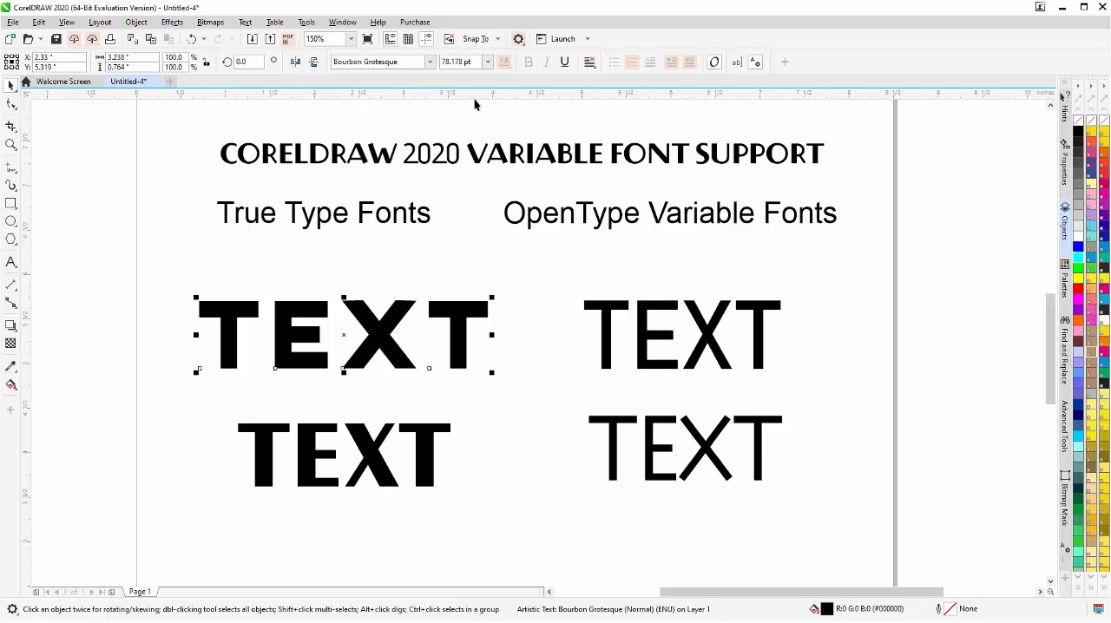
{"action": "mouse_move", "coordinate": [504, 63]}
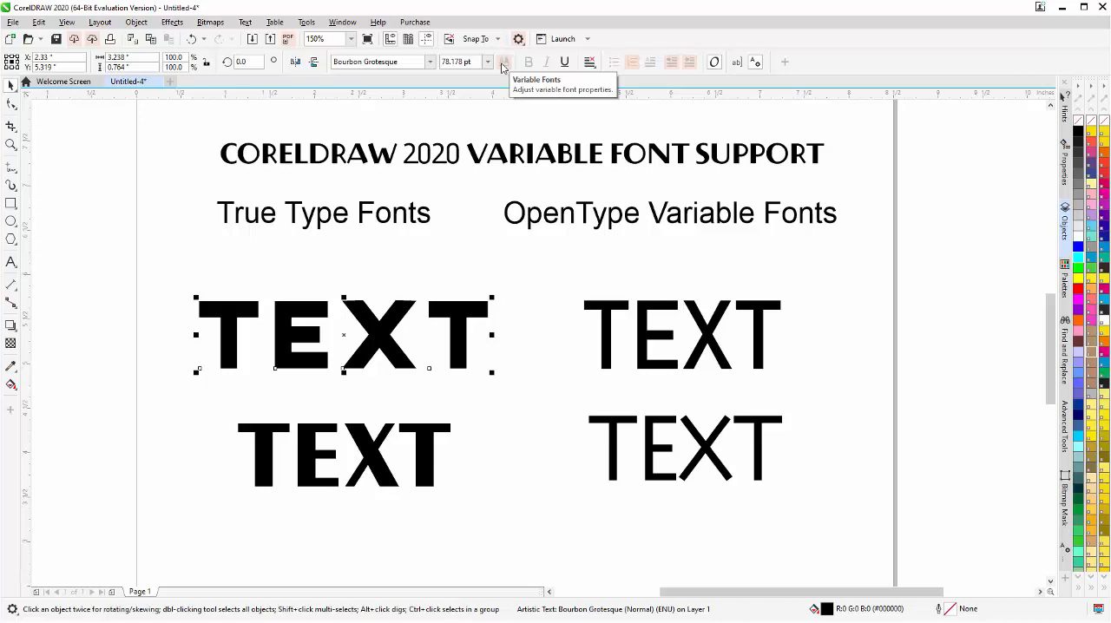
{"action": "mouse_move", "coordinate": [374, 320]}
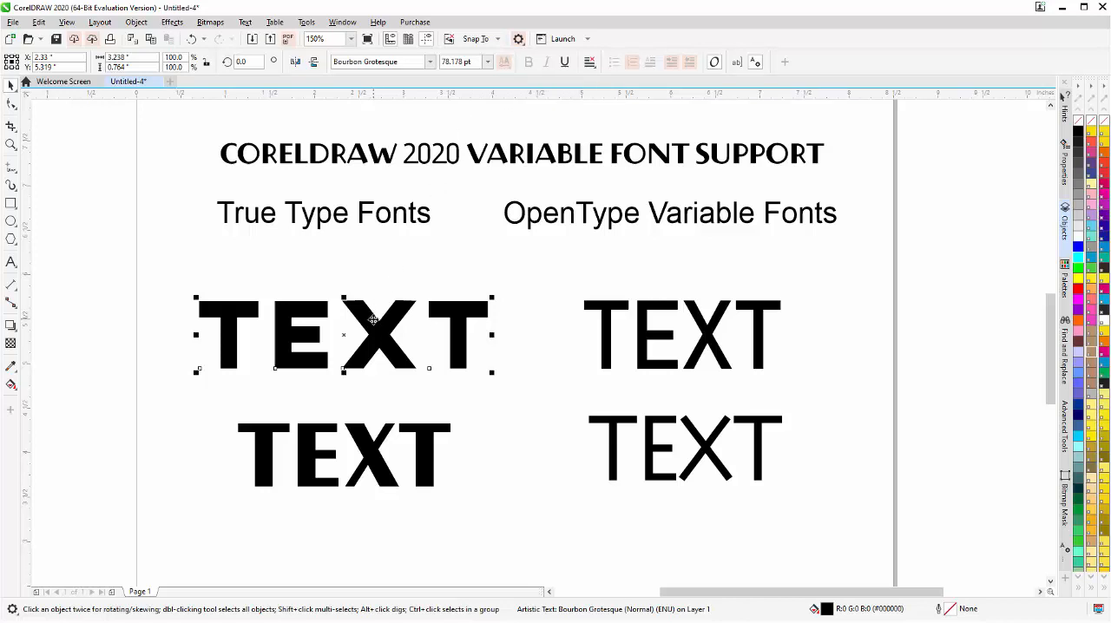
{"action": "mouse_move", "coordinate": [657, 205]}
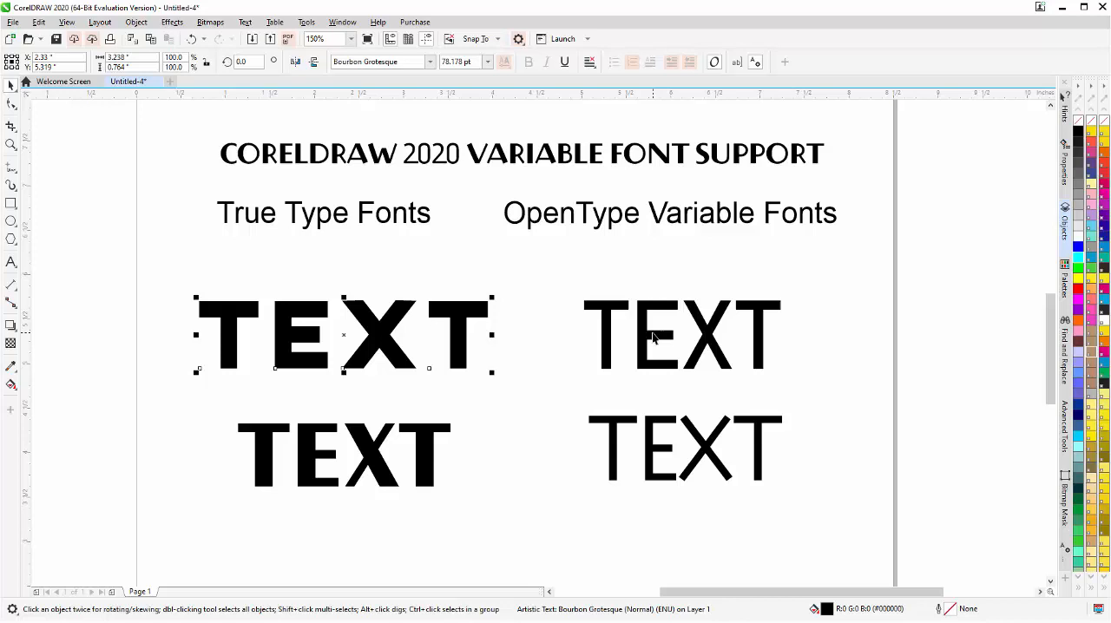
{"action": "left_click", "coordinate": [681, 337]}
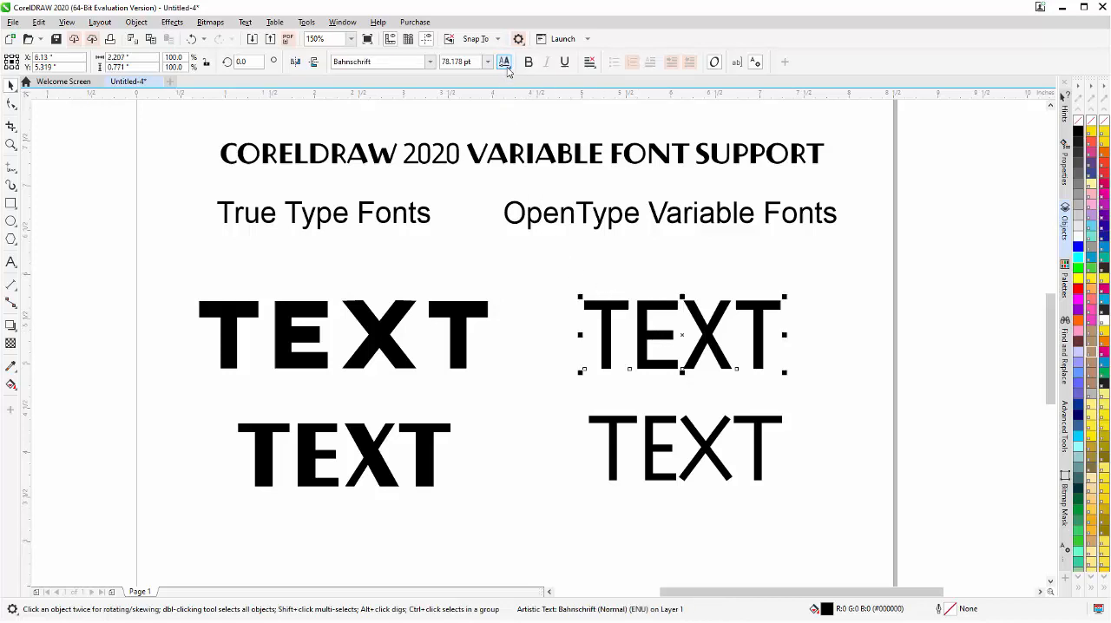
{"action": "mouse_move", "coordinate": [504, 62]}
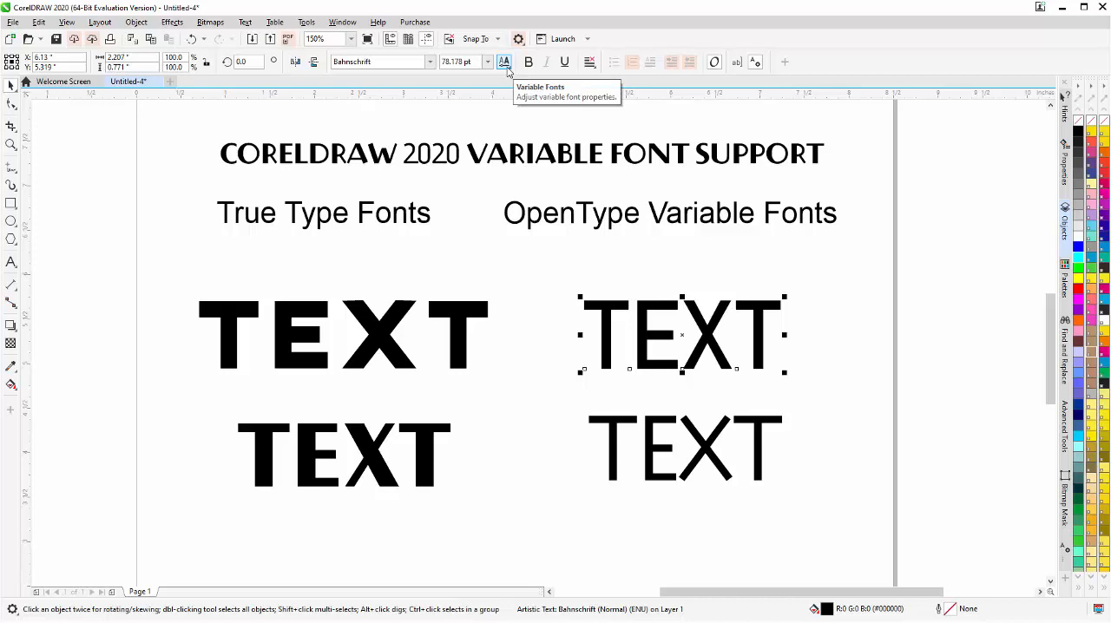
Raise the Weight axis and lower the Width axis of the upper Bahnschrift TEXT via Variable Fonts.
{"action": "left_click", "coordinate": [503, 63]}
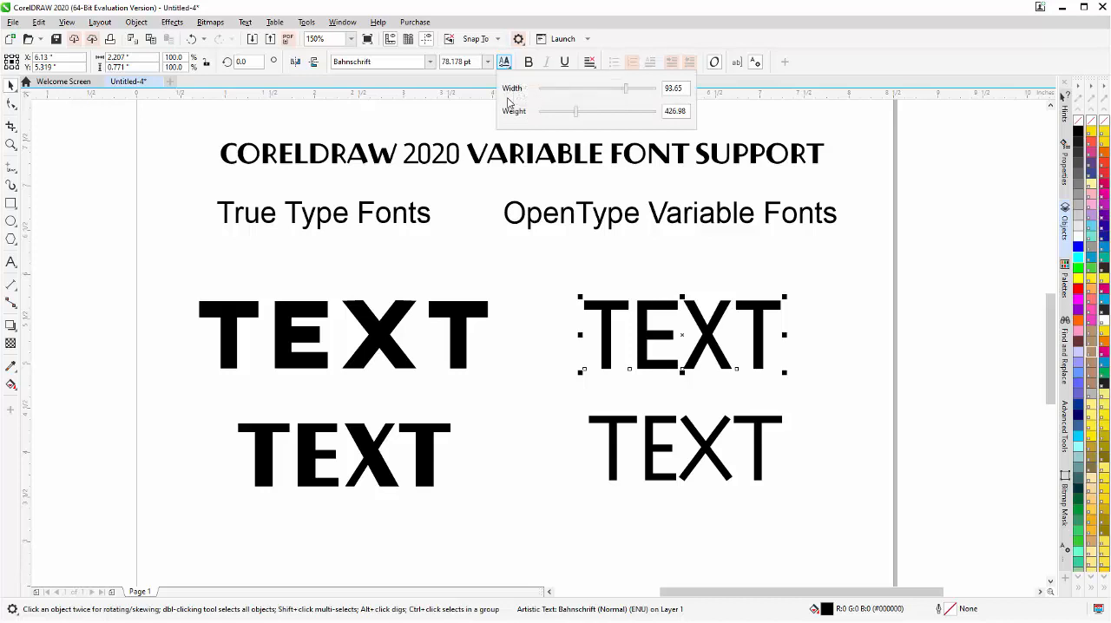
{"action": "mouse_move", "coordinate": [528, 136]}
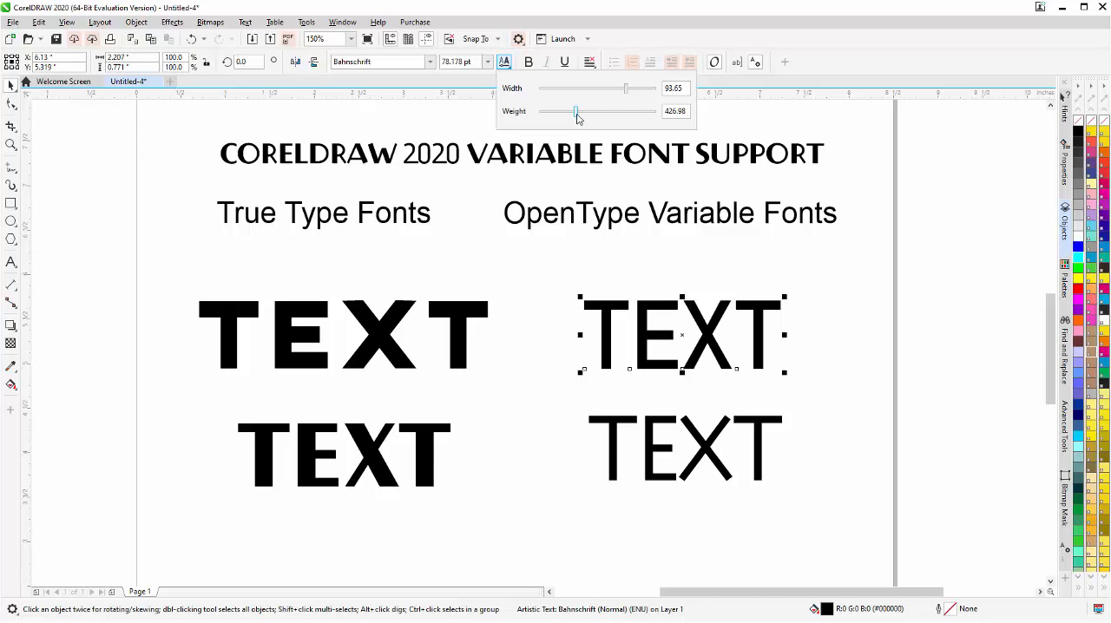
{"action": "left_click_drag", "start_coordinate": [577, 111], "coordinate": [629, 112]}
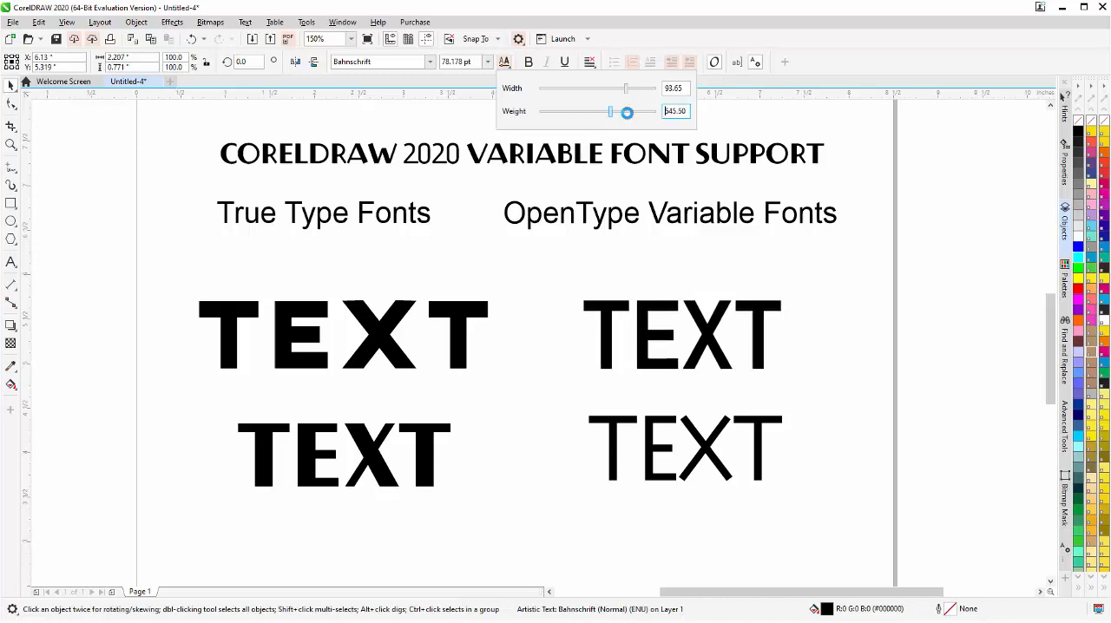
{"action": "left_click_drag", "start_coordinate": [629, 111], "coordinate": [652, 111]}
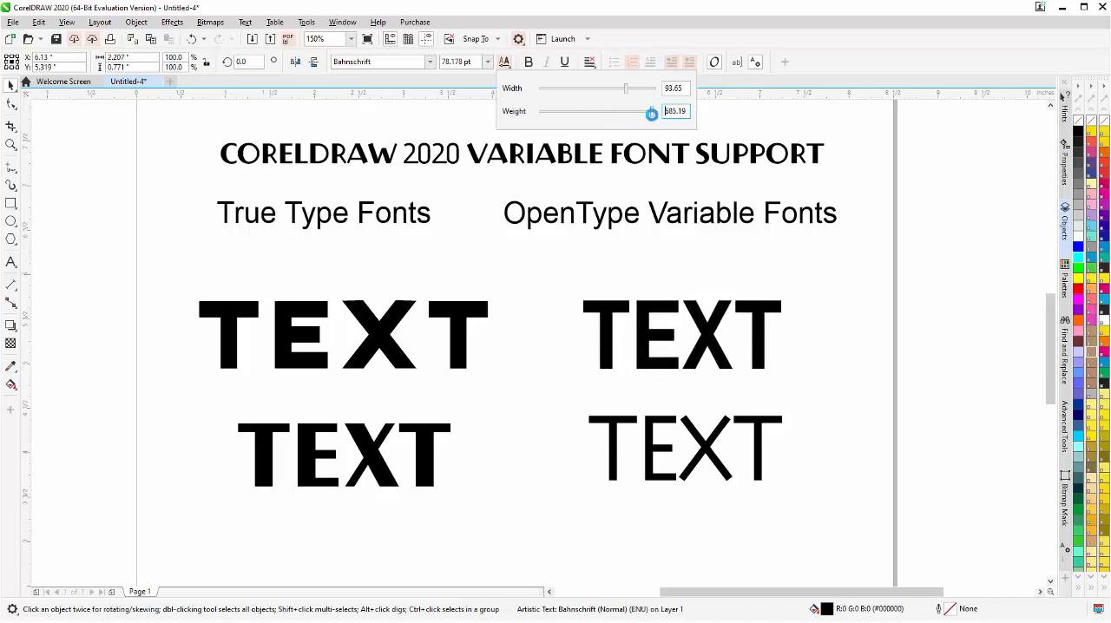
{"action": "left_click", "coordinate": [680, 333]}
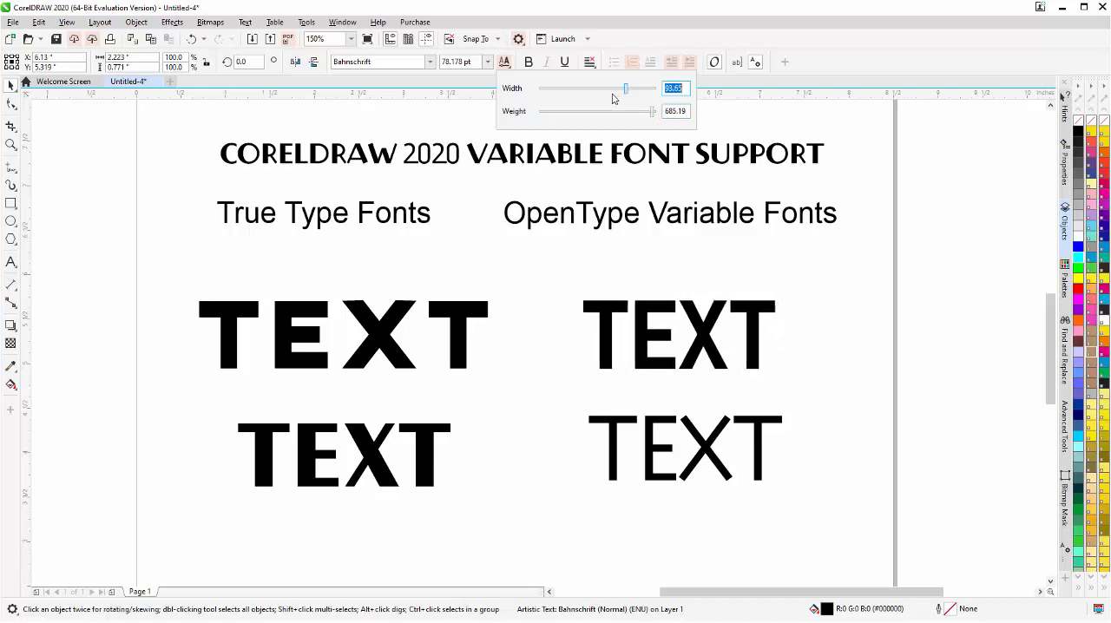
{"action": "left_click_drag", "start_coordinate": [625, 89], "coordinate": [600, 89]}
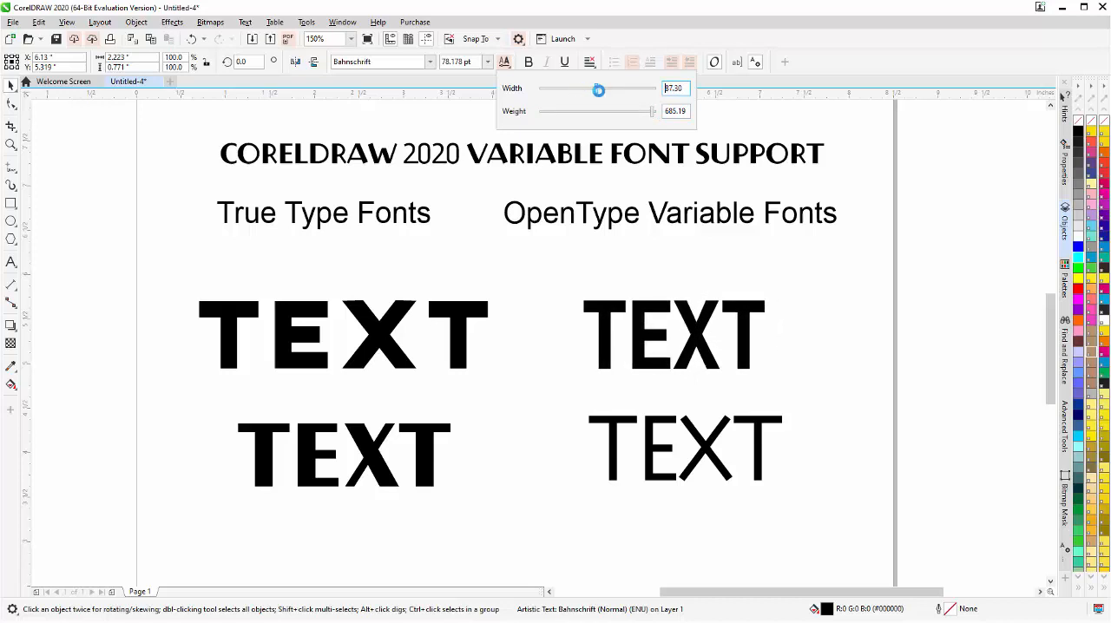
{"action": "left_click_drag", "start_coordinate": [597, 90], "coordinate": [615, 90]}
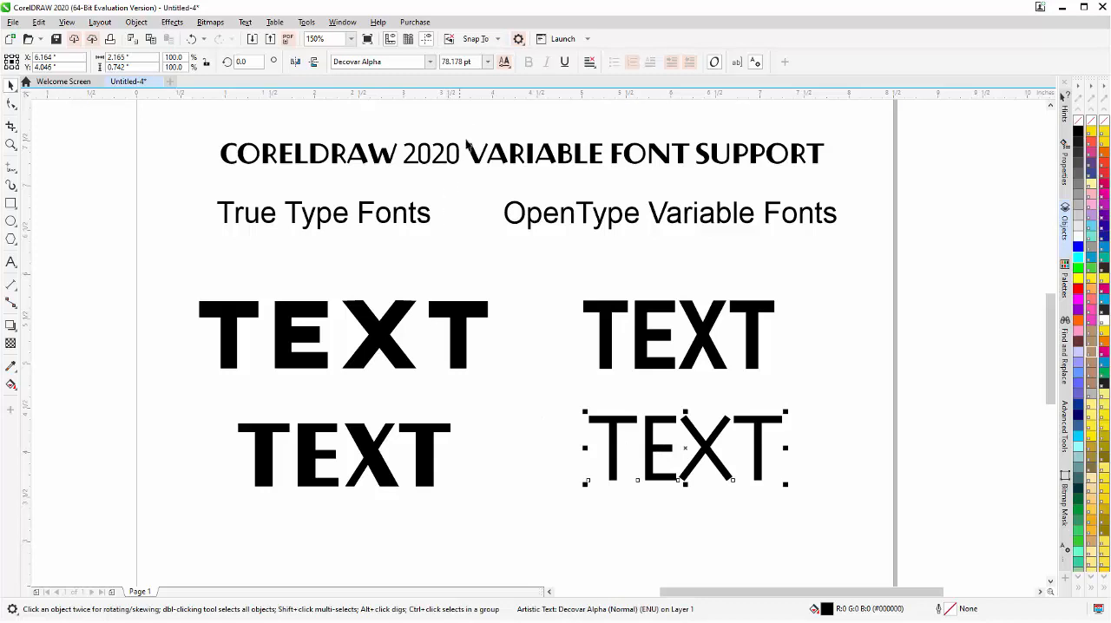
{"action": "mouse_move", "coordinate": [504, 62]}
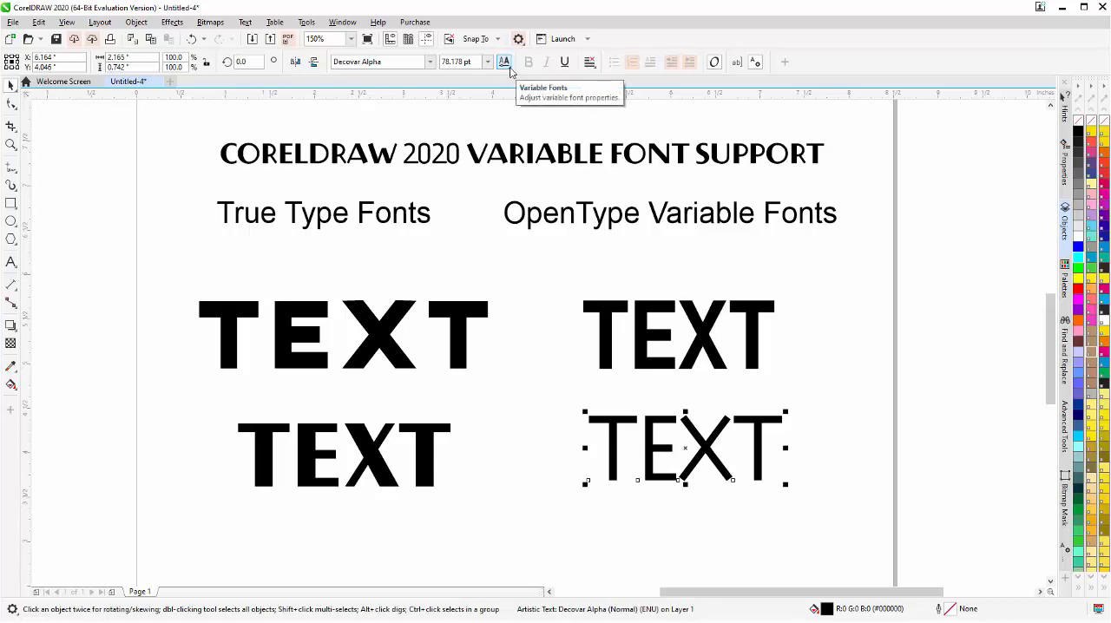
Raise the Worm axis on the lower Decovar Alpha TEXT for a rough textured look.
{"action": "left_click", "coordinate": [504, 62]}
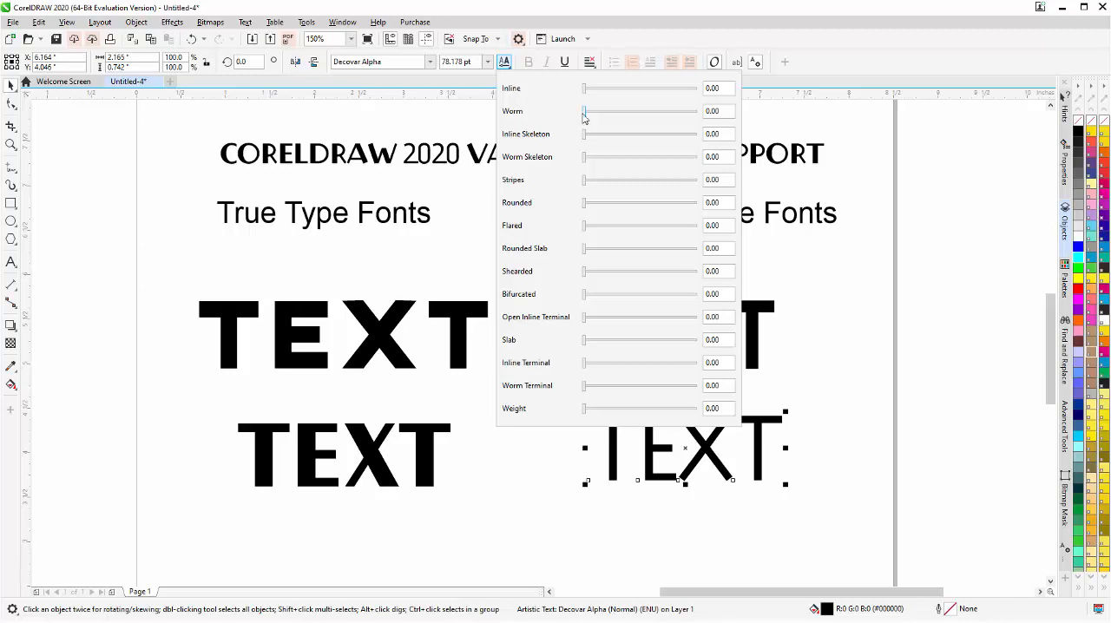
{"action": "left_click_drag", "start_coordinate": [584, 111], "coordinate": [610, 111]}
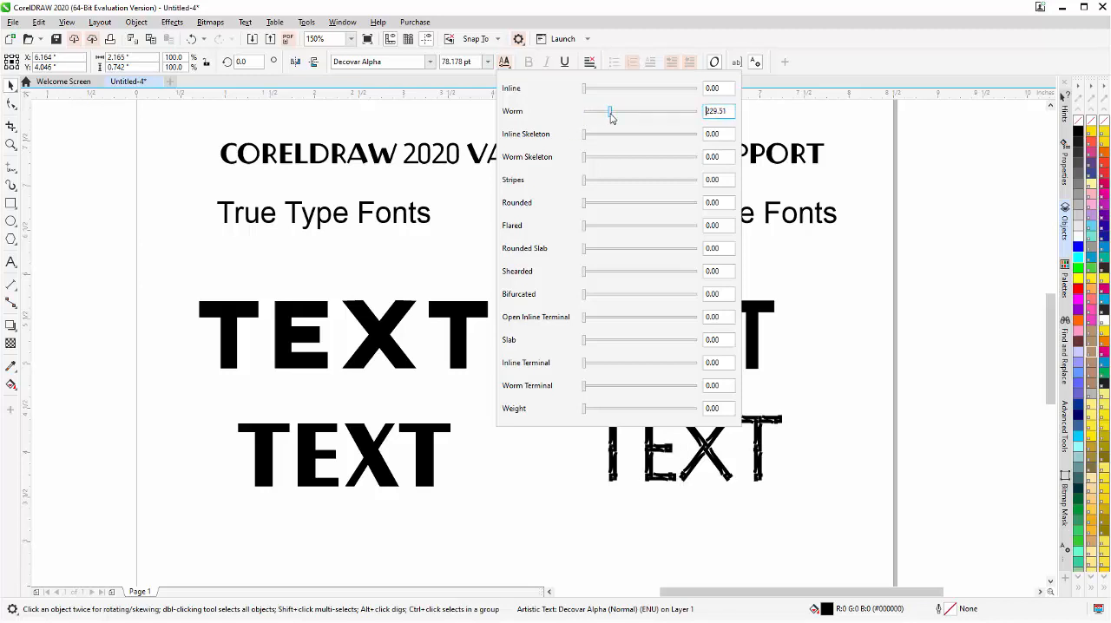
{"action": "left_click_drag", "start_coordinate": [609, 111], "coordinate": [618, 111]}
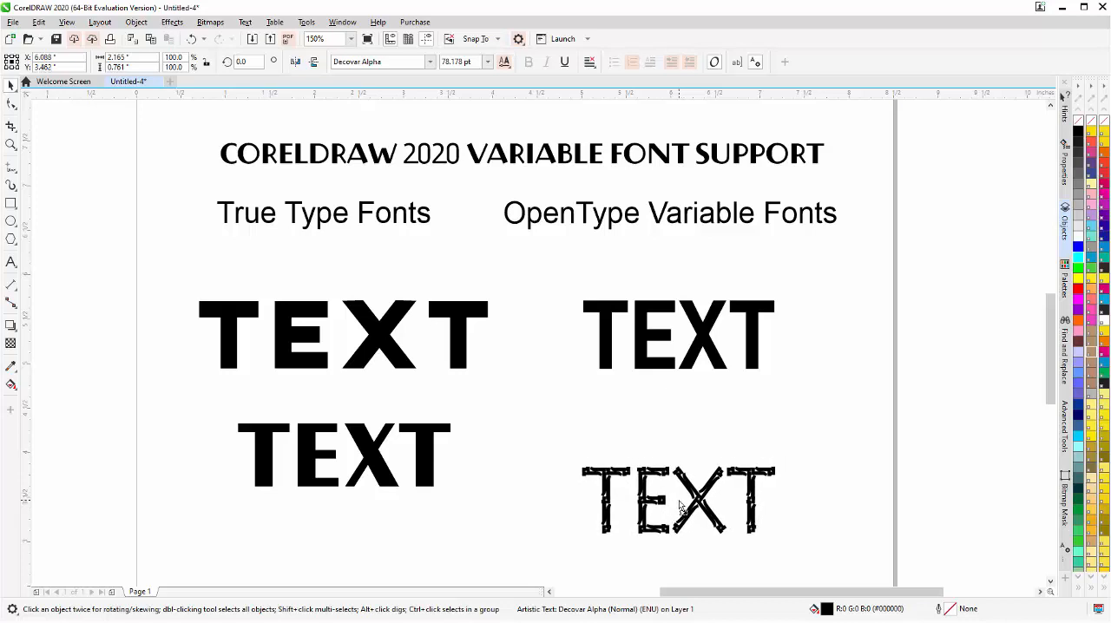
Return Worm to 0 on the lower TEXT, preview Inline Skeleton raised, then reset it to 0.
{"action": "left_click", "coordinate": [678, 500]}
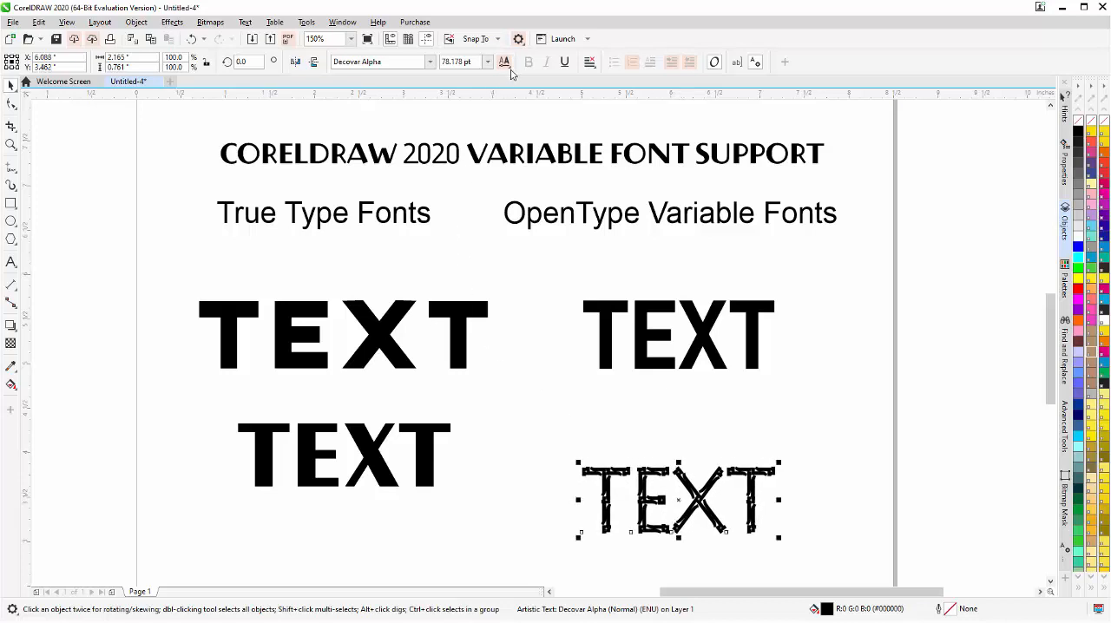
{"action": "left_click", "coordinate": [504, 63]}
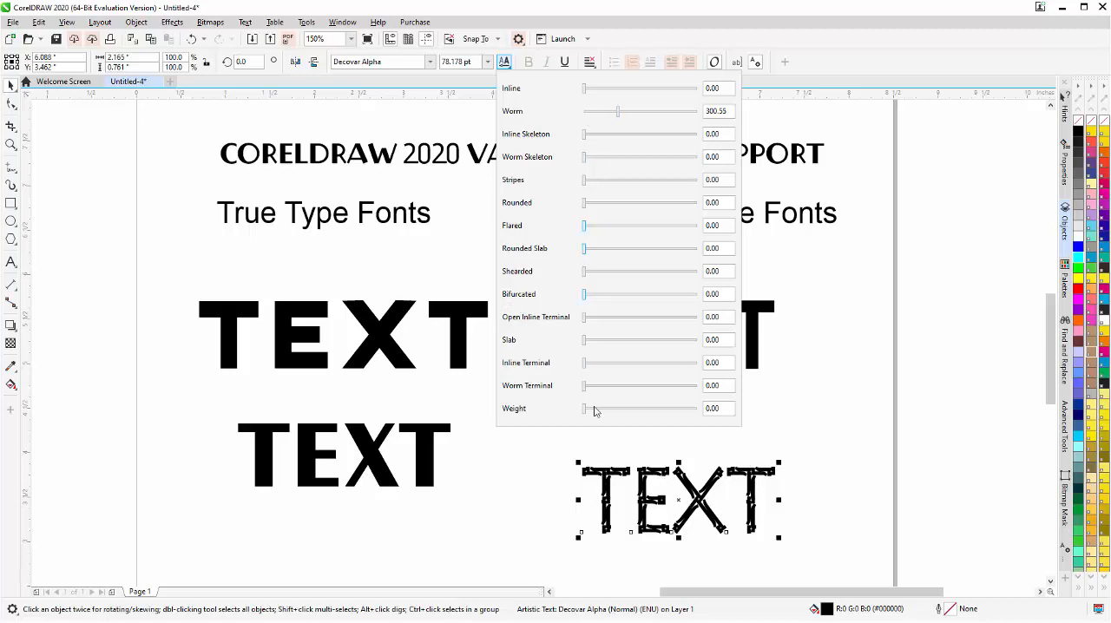
{"action": "left_click_drag", "start_coordinate": [618, 111], "coordinate": [597, 111]}
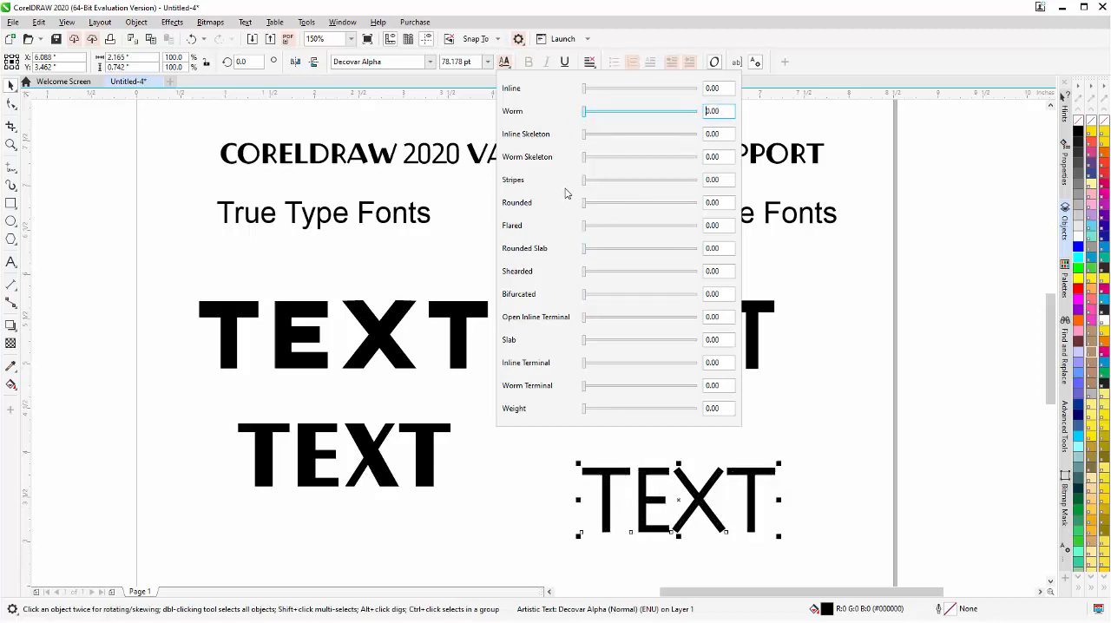
{"action": "left_click_drag", "start_coordinate": [584, 134], "coordinate": [612, 135]}
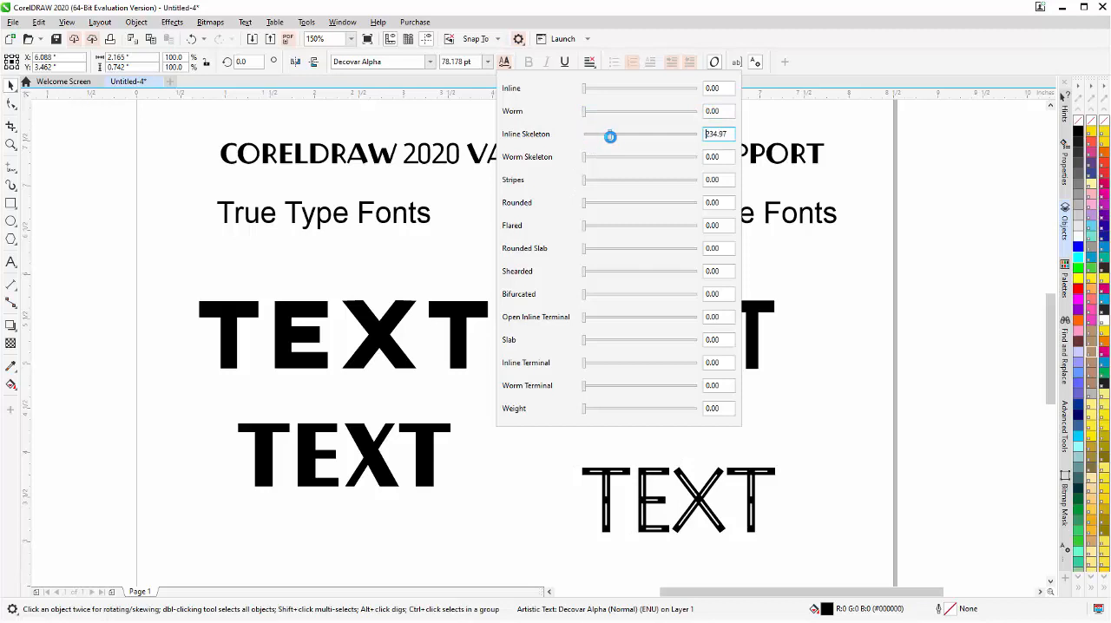
{"action": "left_click_drag", "start_coordinate": [611, 137], "coordinate": [617, 139]}
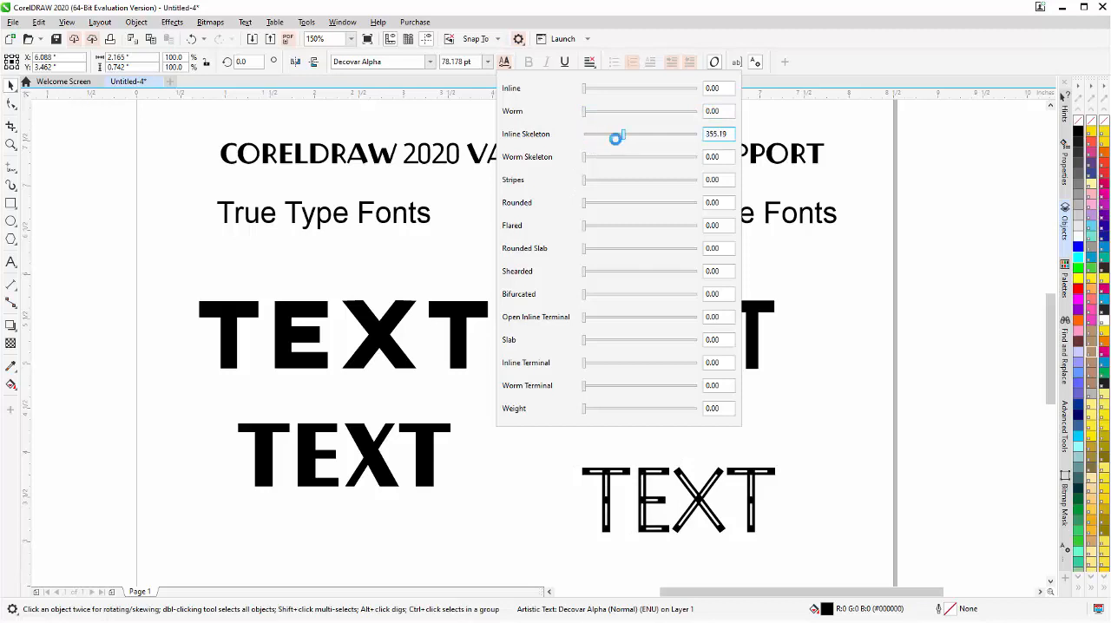
{"action": "left_click_drag", "start_coordinate": [617, 134], "coordinate": [583, 134]}
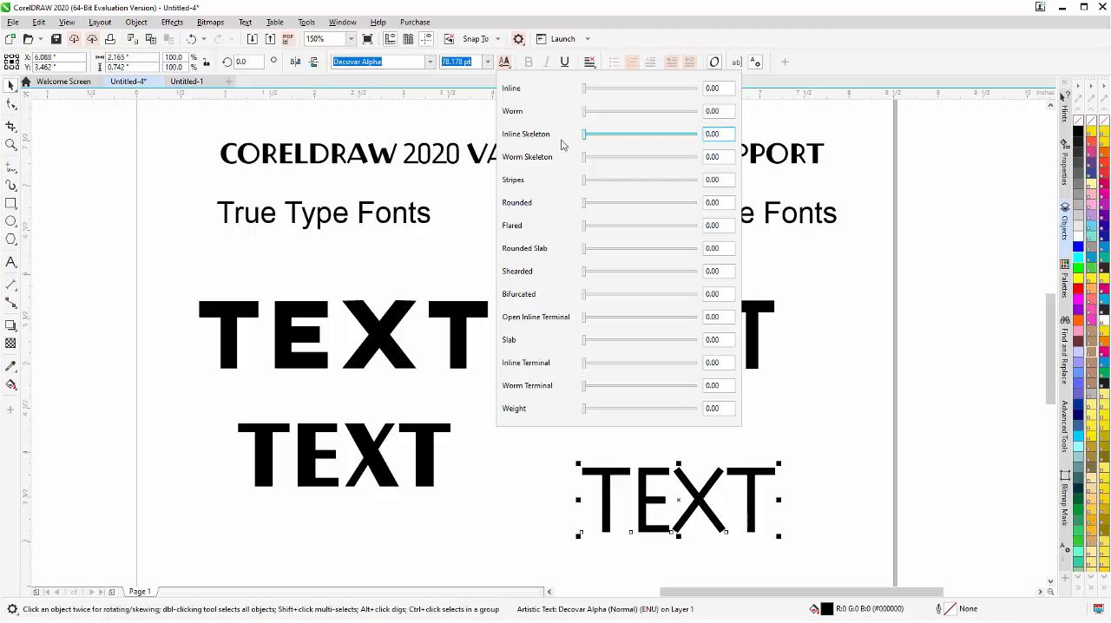
{"action": "mouse_move", "coordinate": [545, 407]}
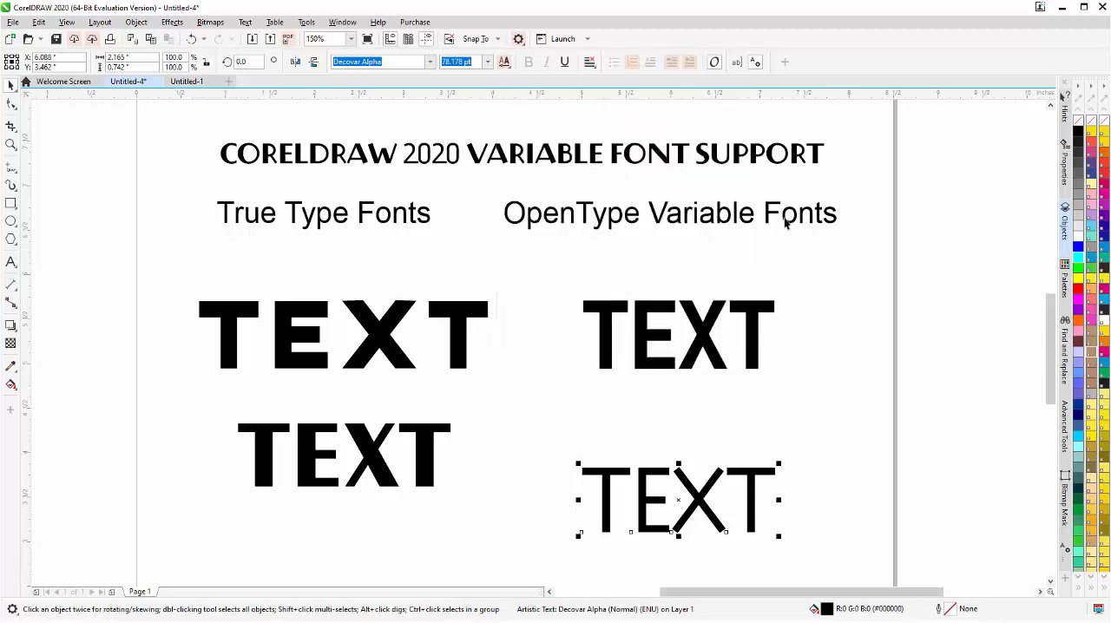
{"action": "mouse_move", "coordinate": [837, 222]}
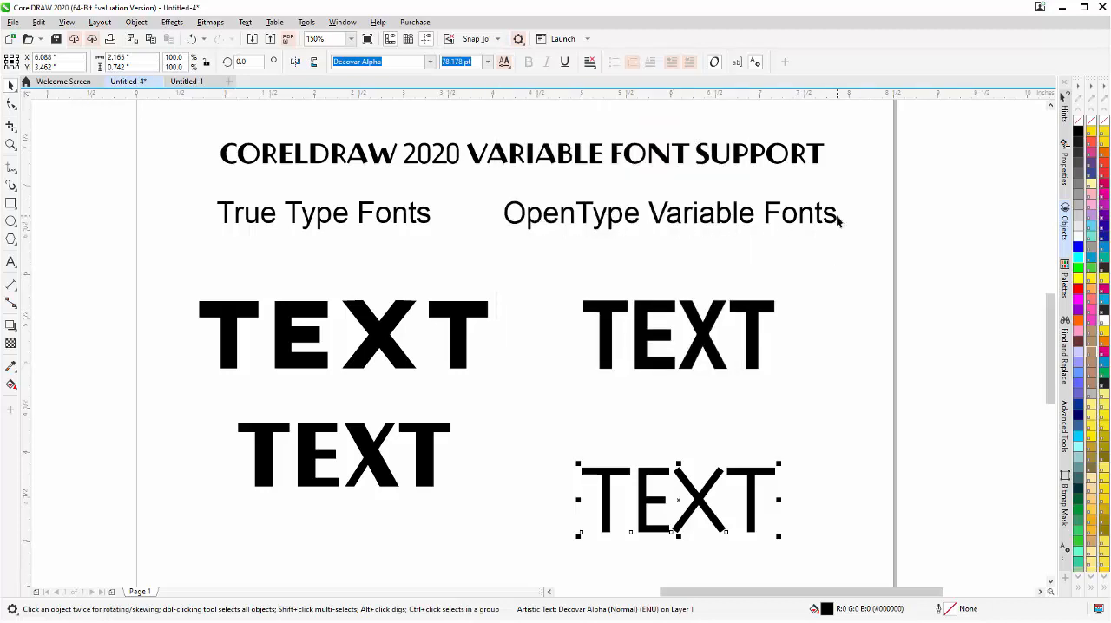
{"action": "mouse_move", "coordinate": [247, 225]}
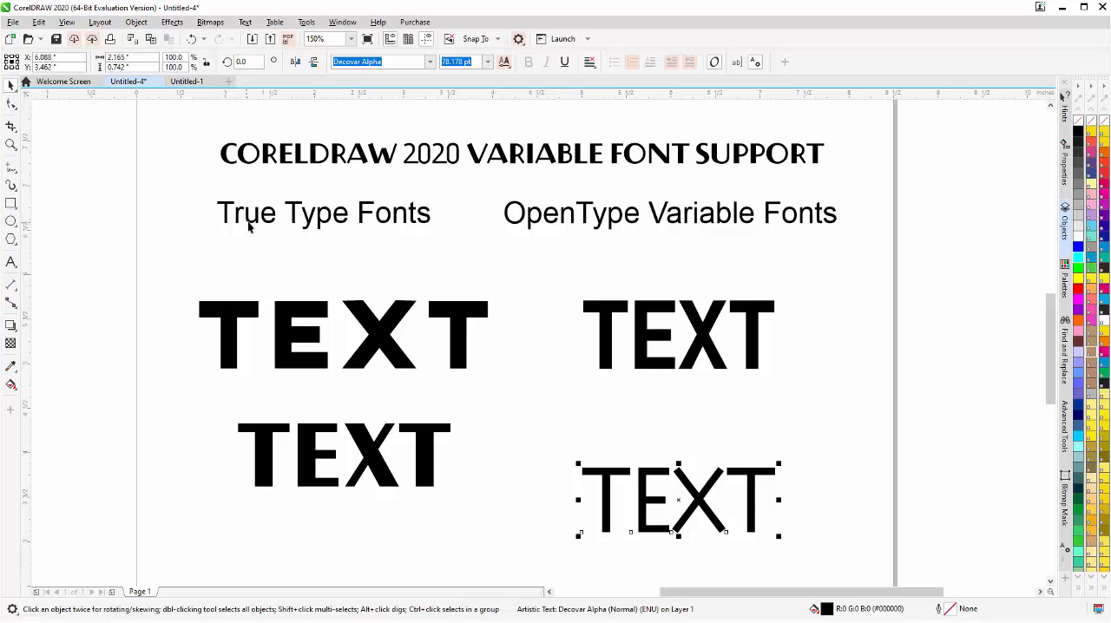
{"action": "mouse_move", "coordinate": [618, 257]}
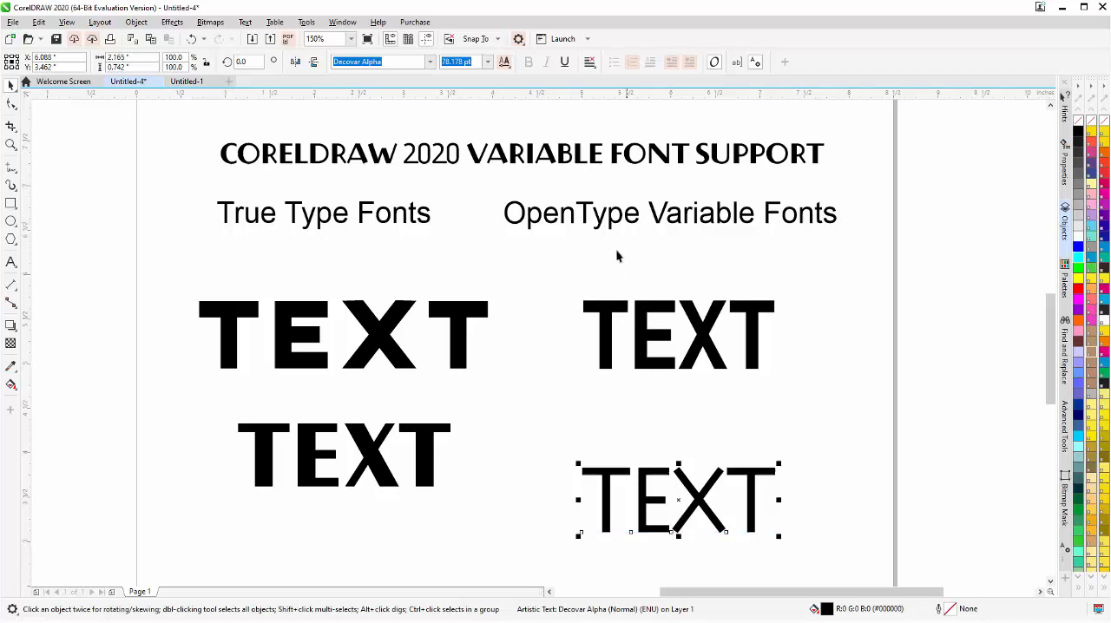
{"action": "mouse_move", "coordinate": [503, 63]}
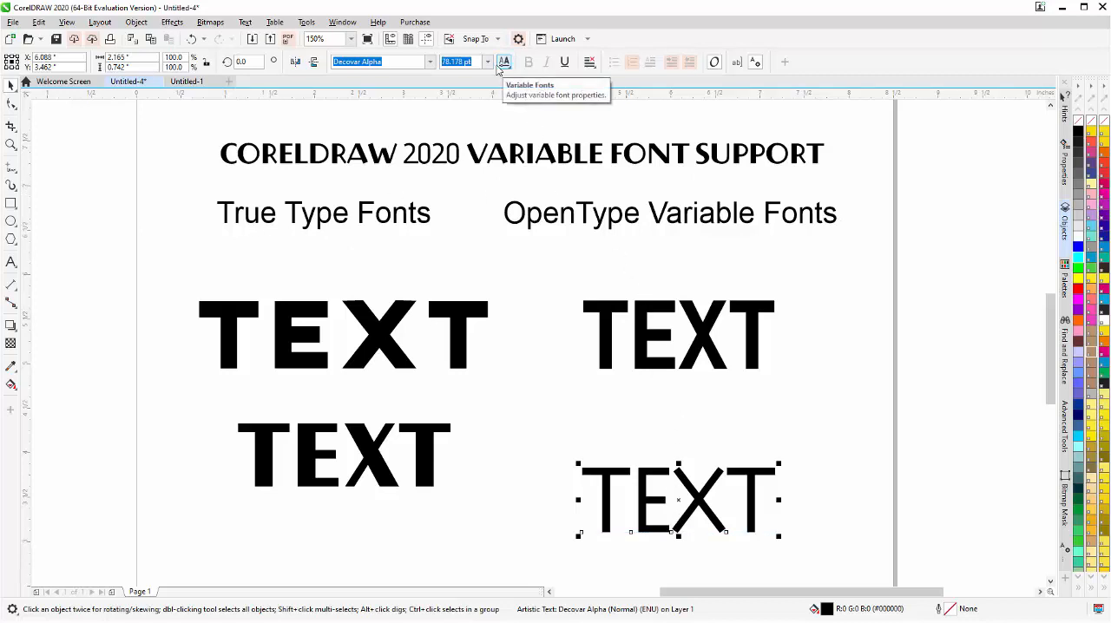
{"action": "mouse_move", "coordinate": [642, 363]}
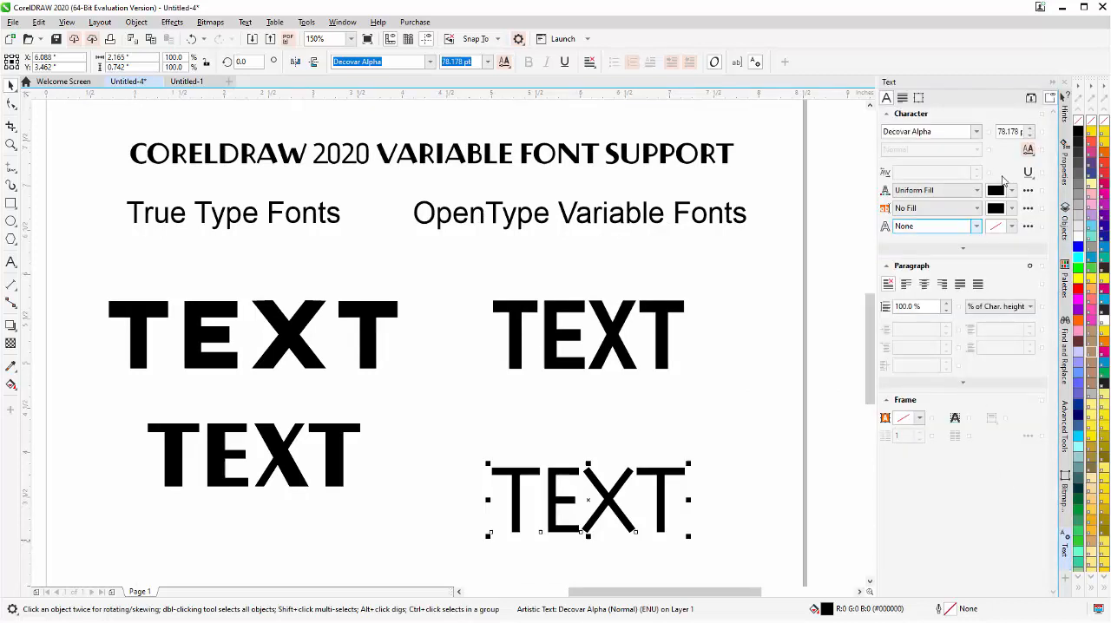
Show the variable font axes list in the Text docker and reselect the lower Decovar Alpha TEXT.
{"action": "left_click", "coordinate": [1028, 149]}
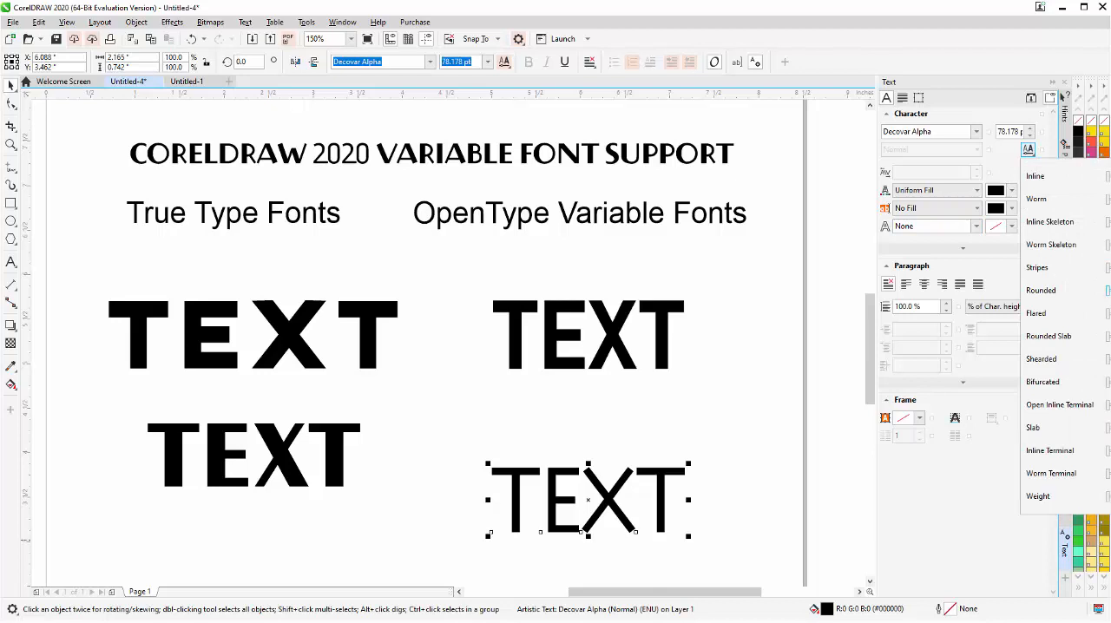
{"action": "mouse_move", "coordinate": [924, 339]}
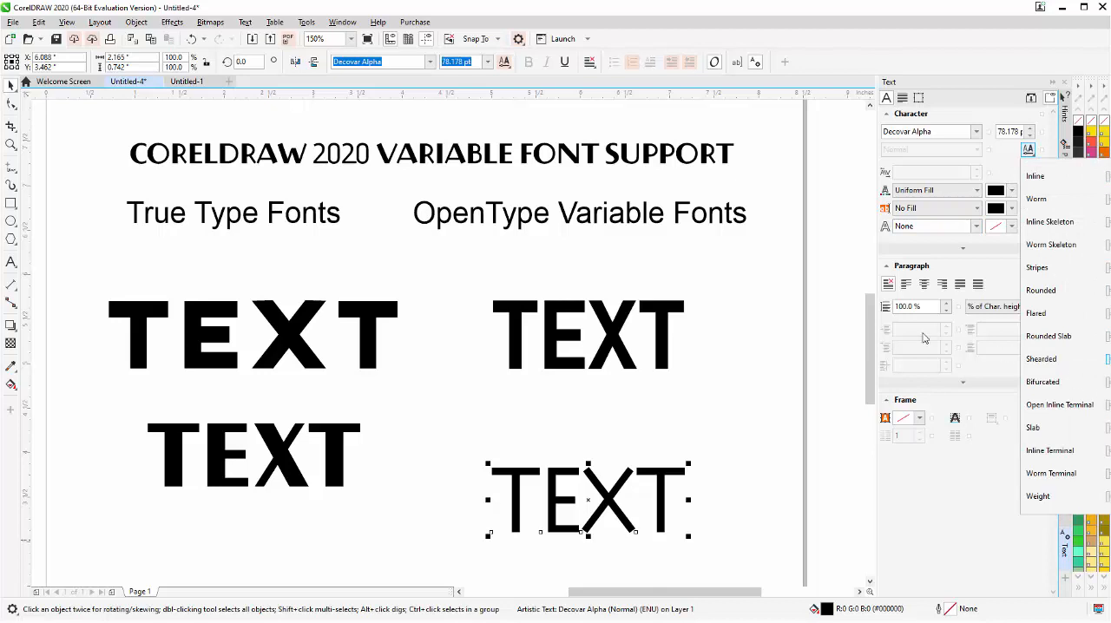
{"action": "mouse_move", "coordinate": [566, 455]}
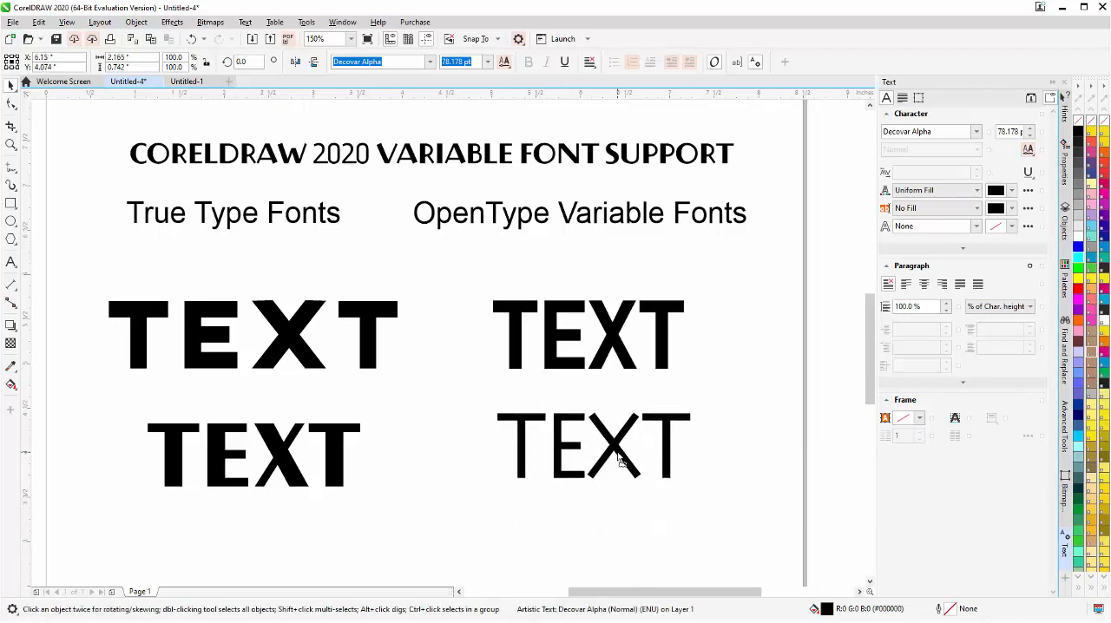
{"action": "left_click", "coordinate": [590, 450]}
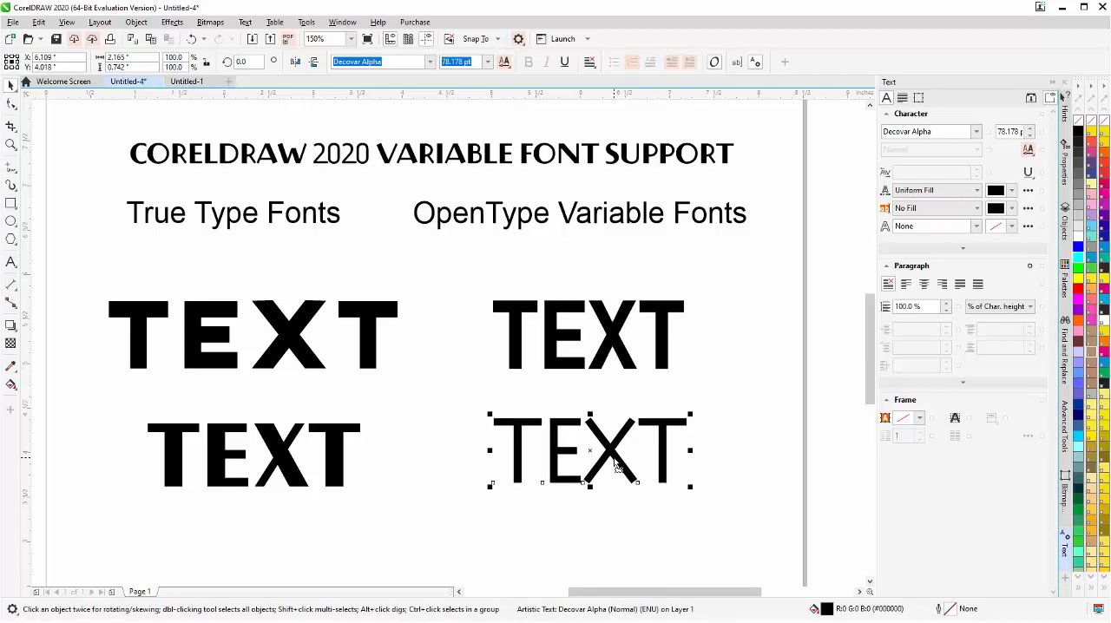
{"action": "left_click", "coordinate": [184, 80]}
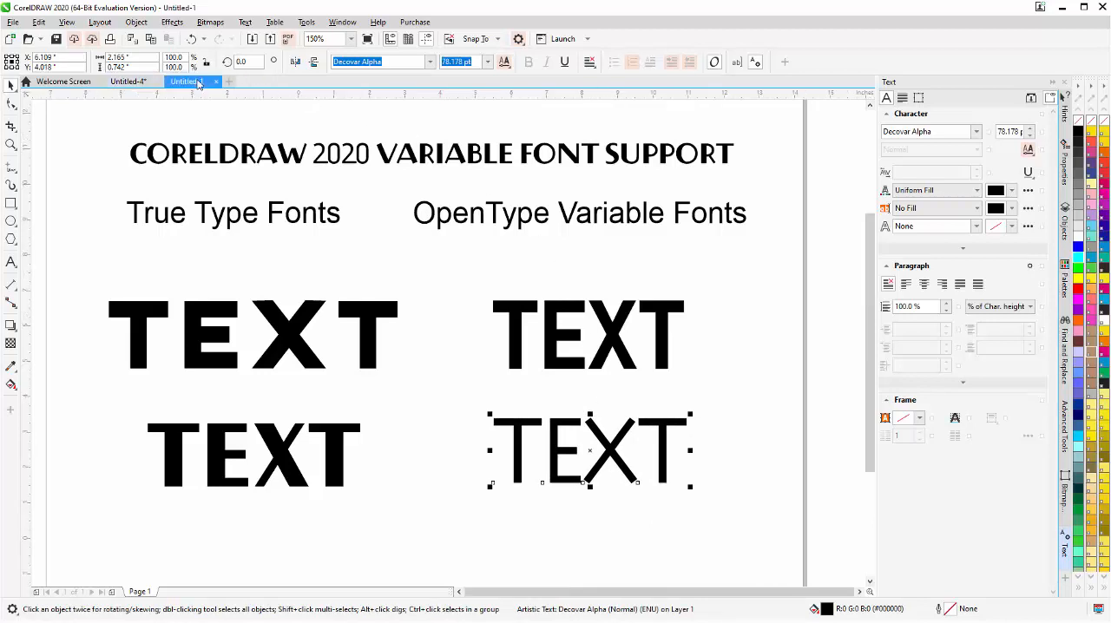
{"action": "left_click", "coordinate": [184, 80]}
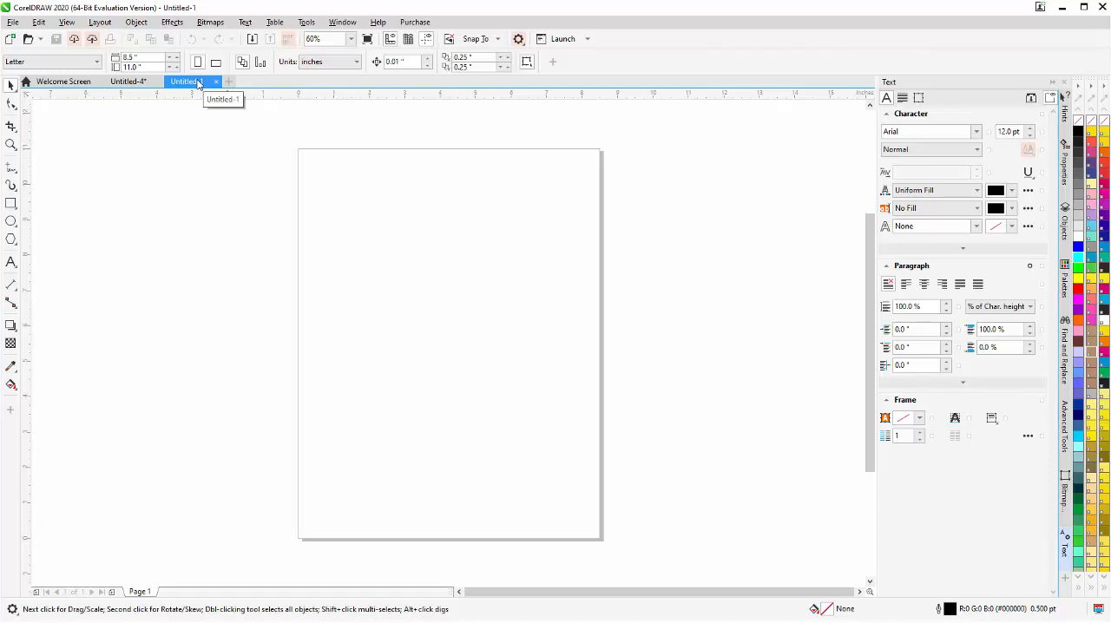
{"action": "left_click", "coordinate": [128, 80]}
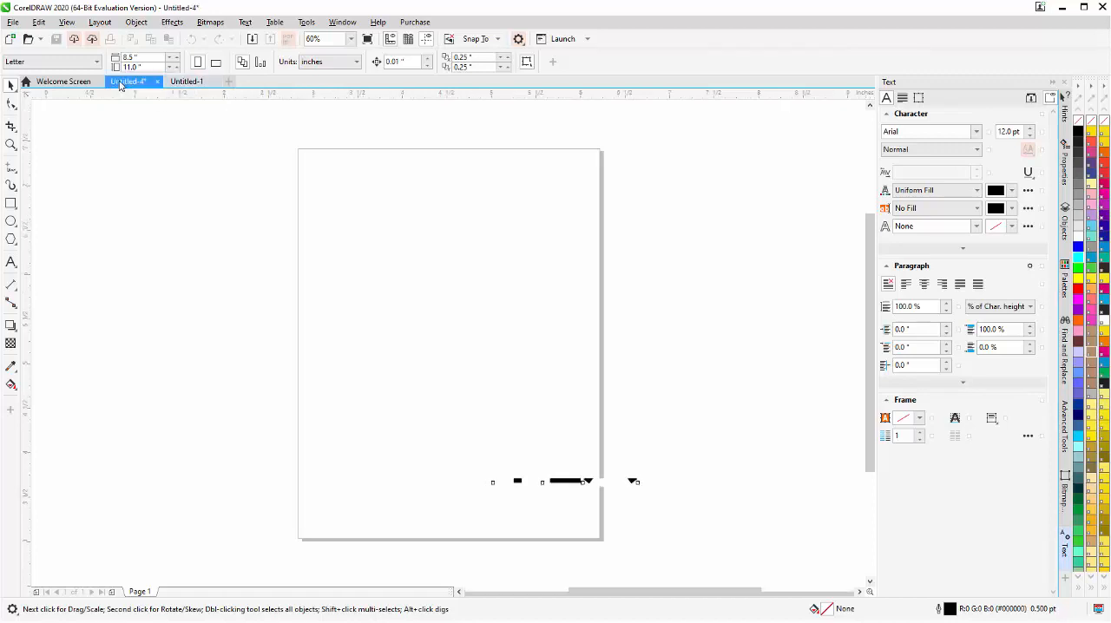